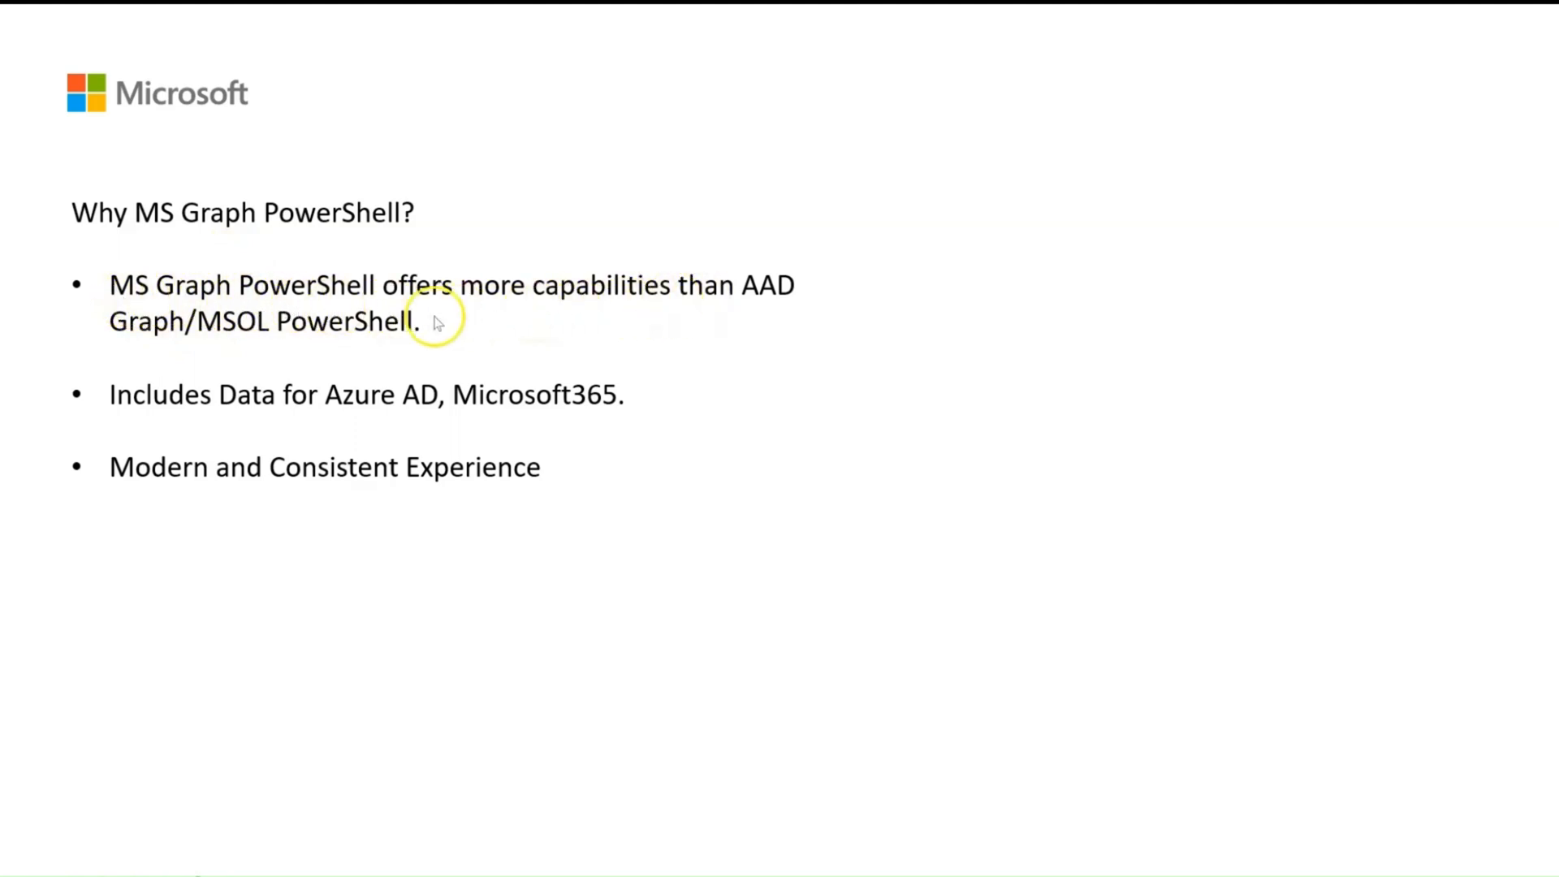
pyautogui.moveTo(218, 341)
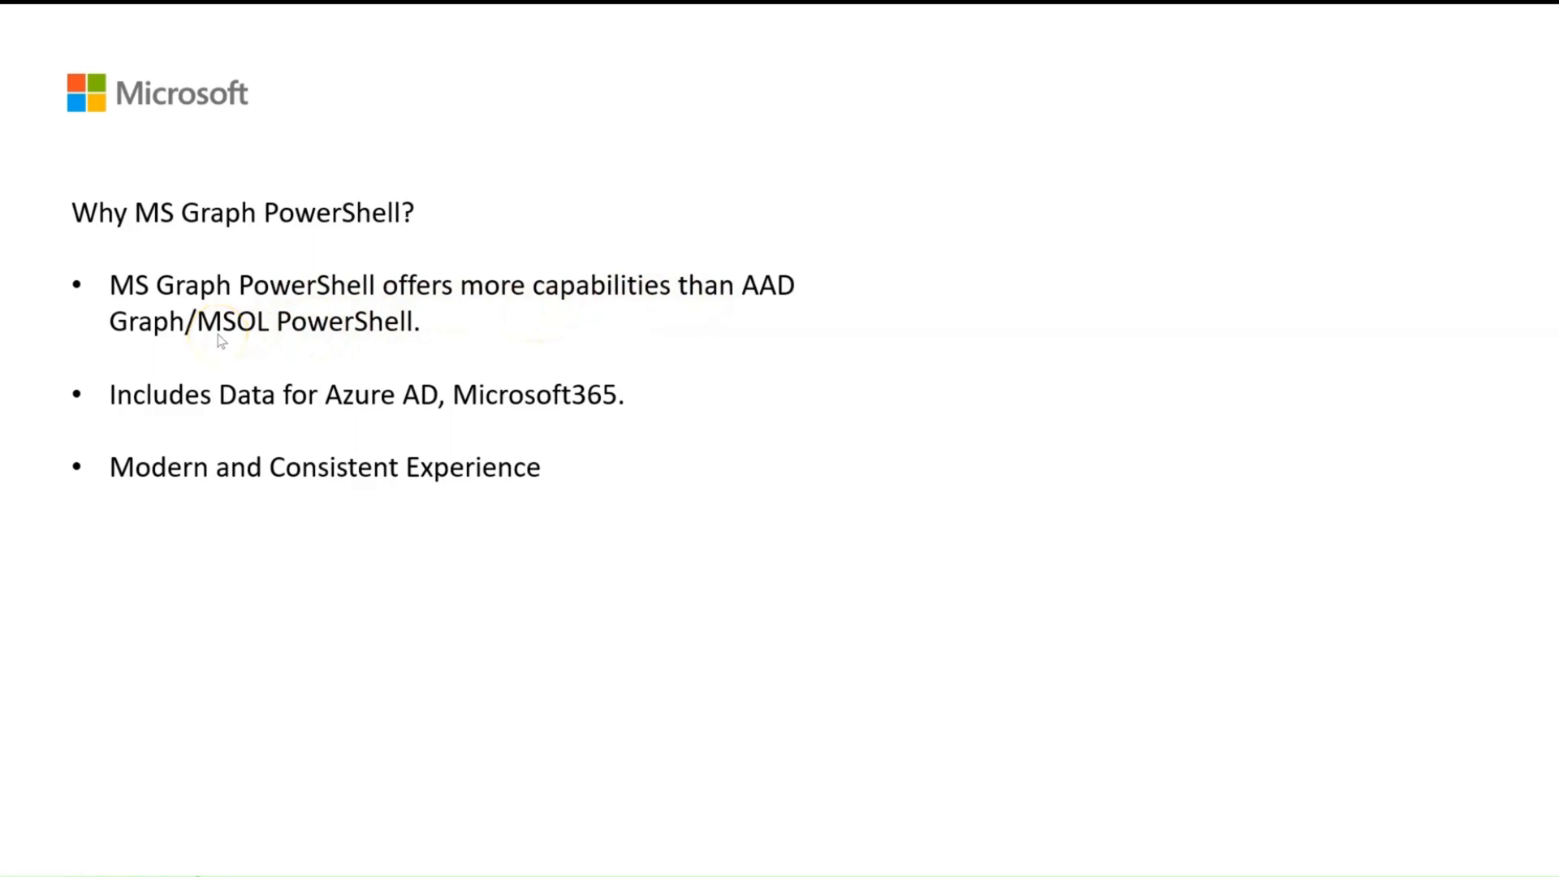
pyautogui.moveTo(138, 415)
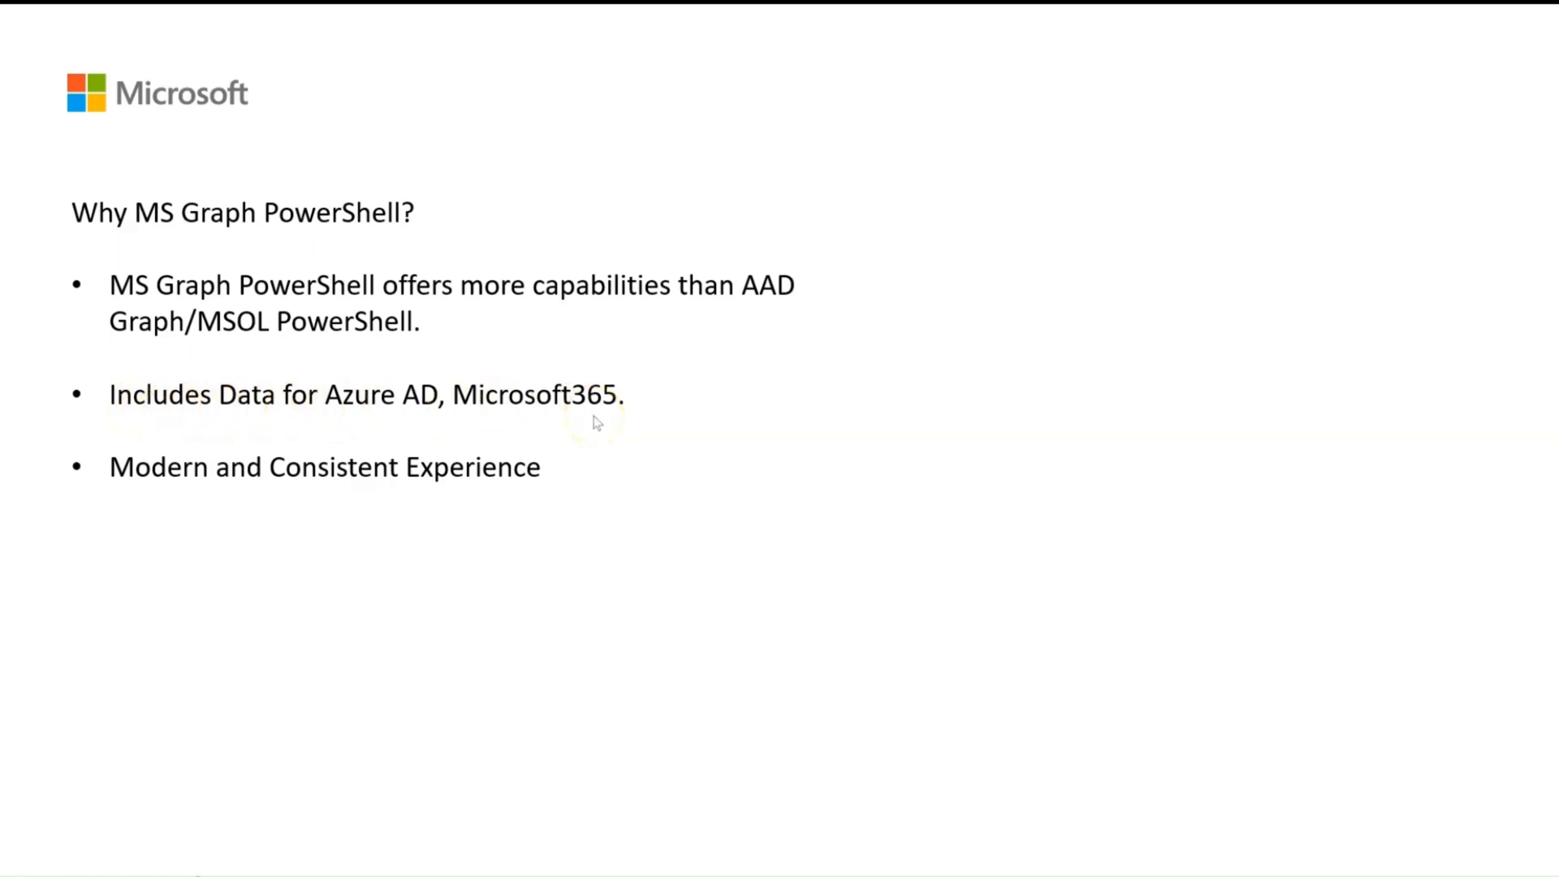
pyautogui.moveTo(136, 500)
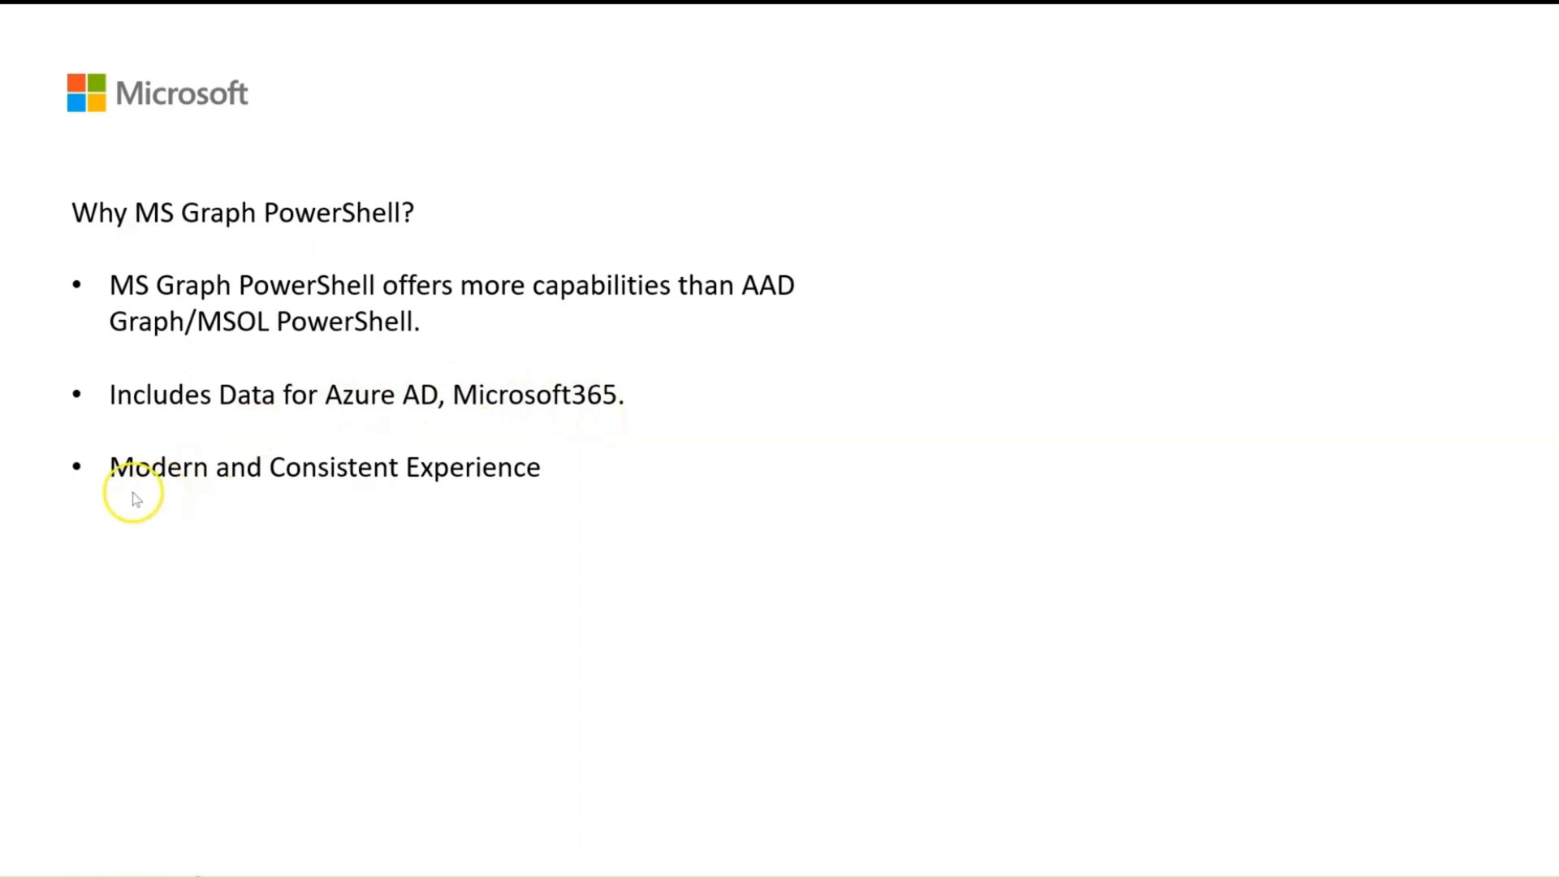
pyautogui.moveTo(185, 497)
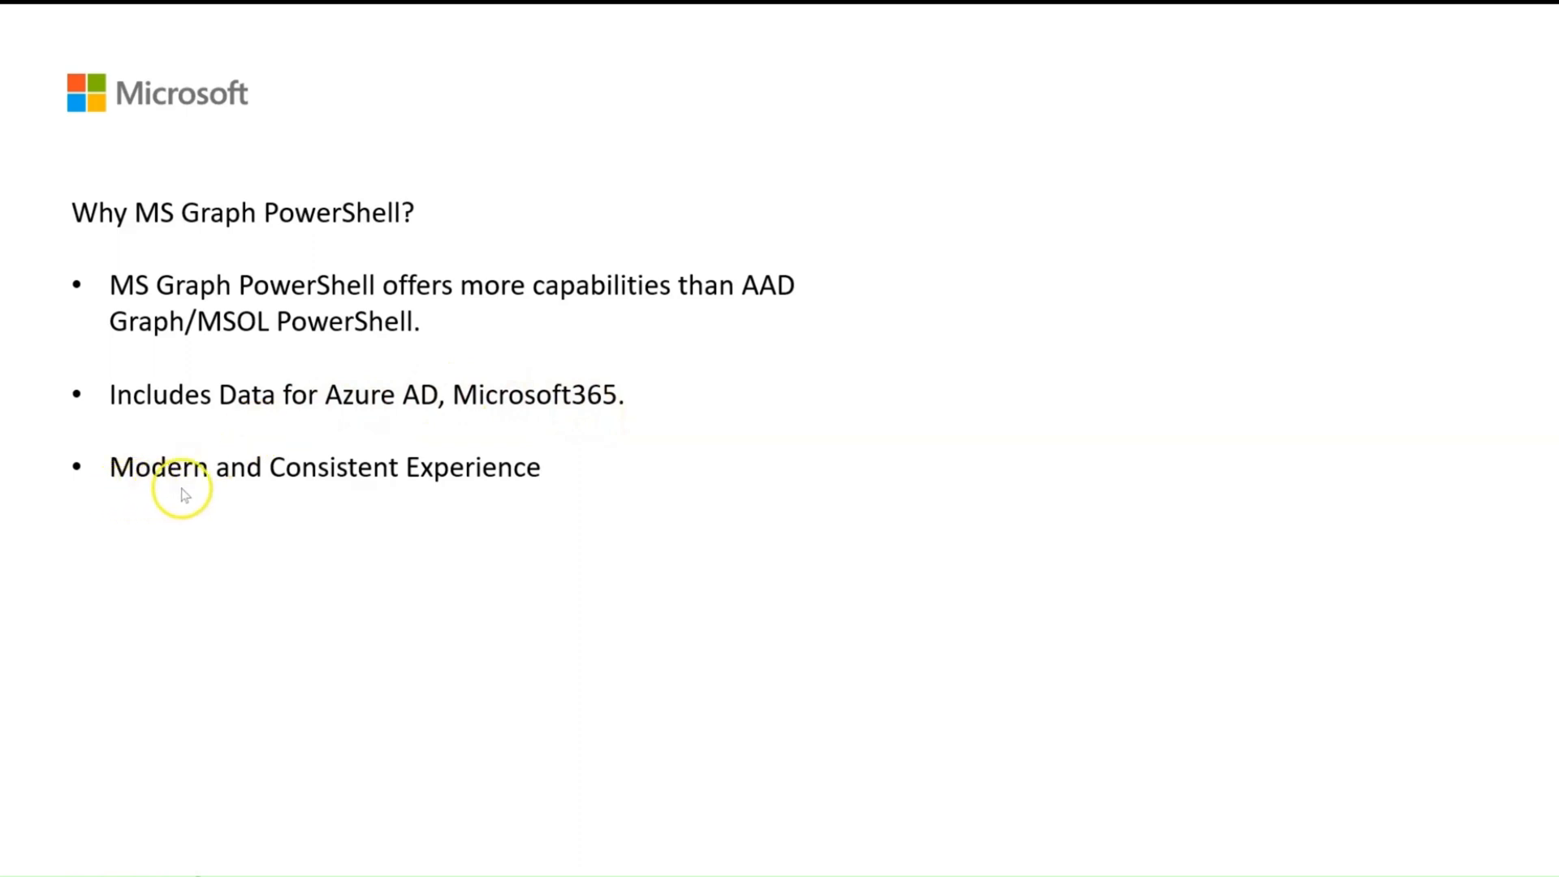
pyautogui.moveTo(522, 537)
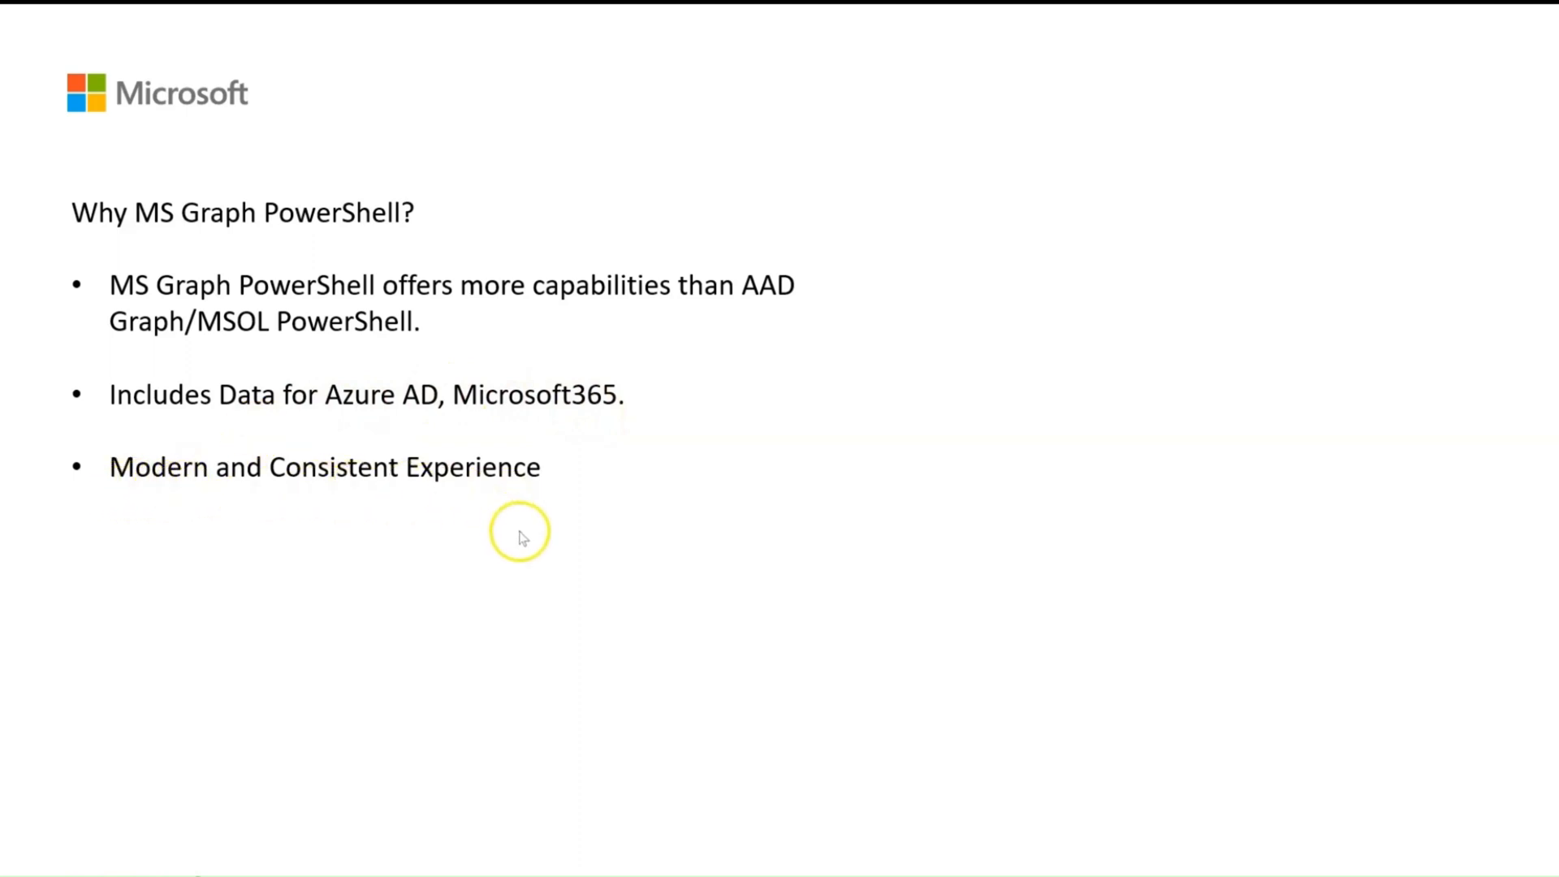
pyautogui.moveTo(587, 545)
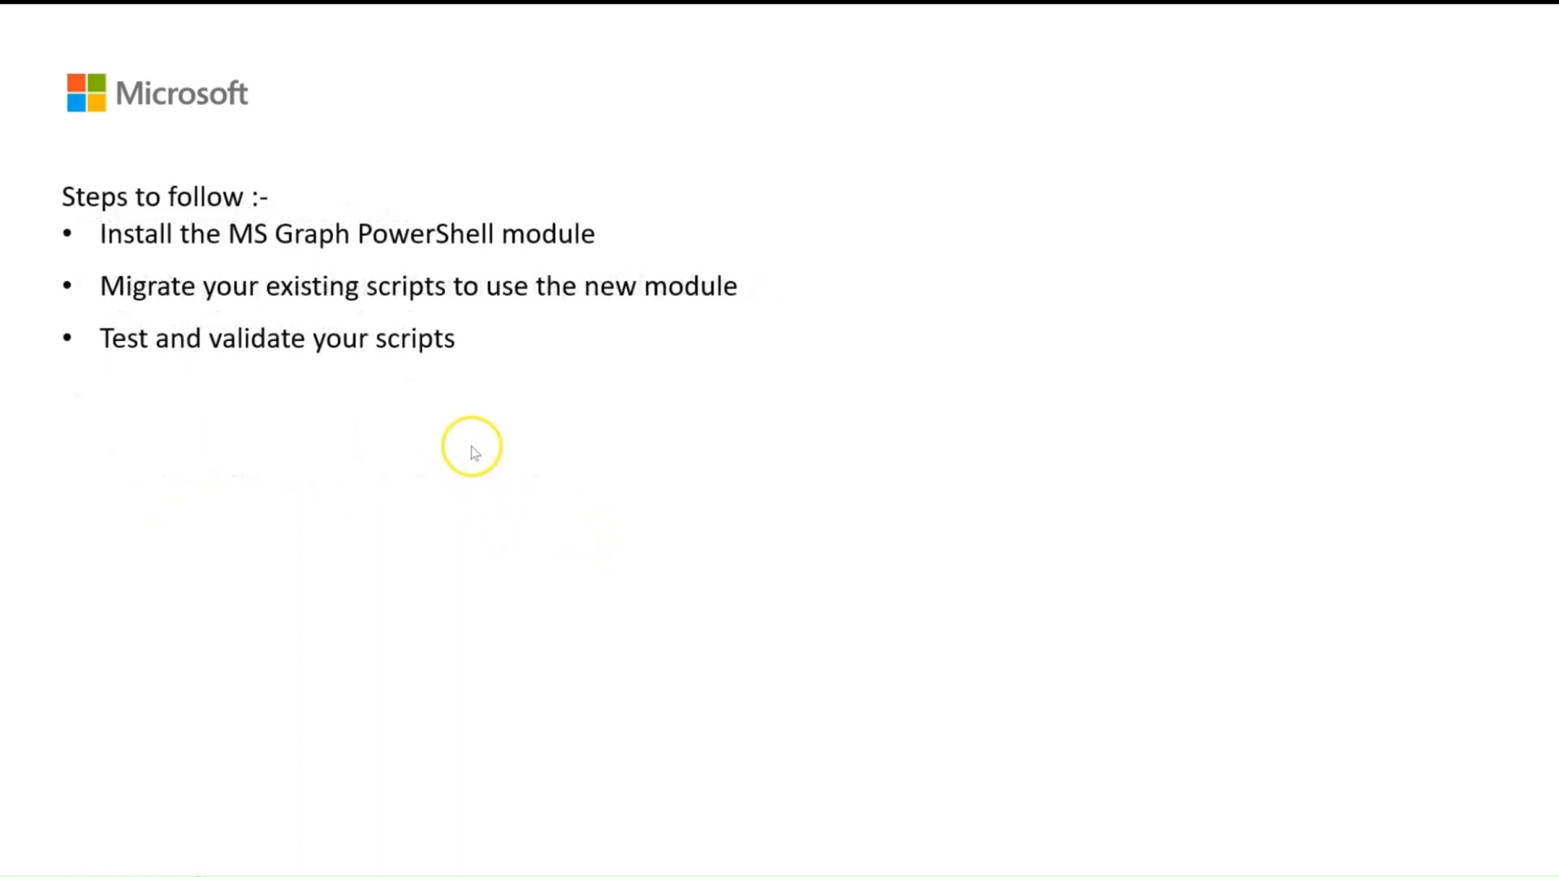
pyautogui.moveTo(473, 446)
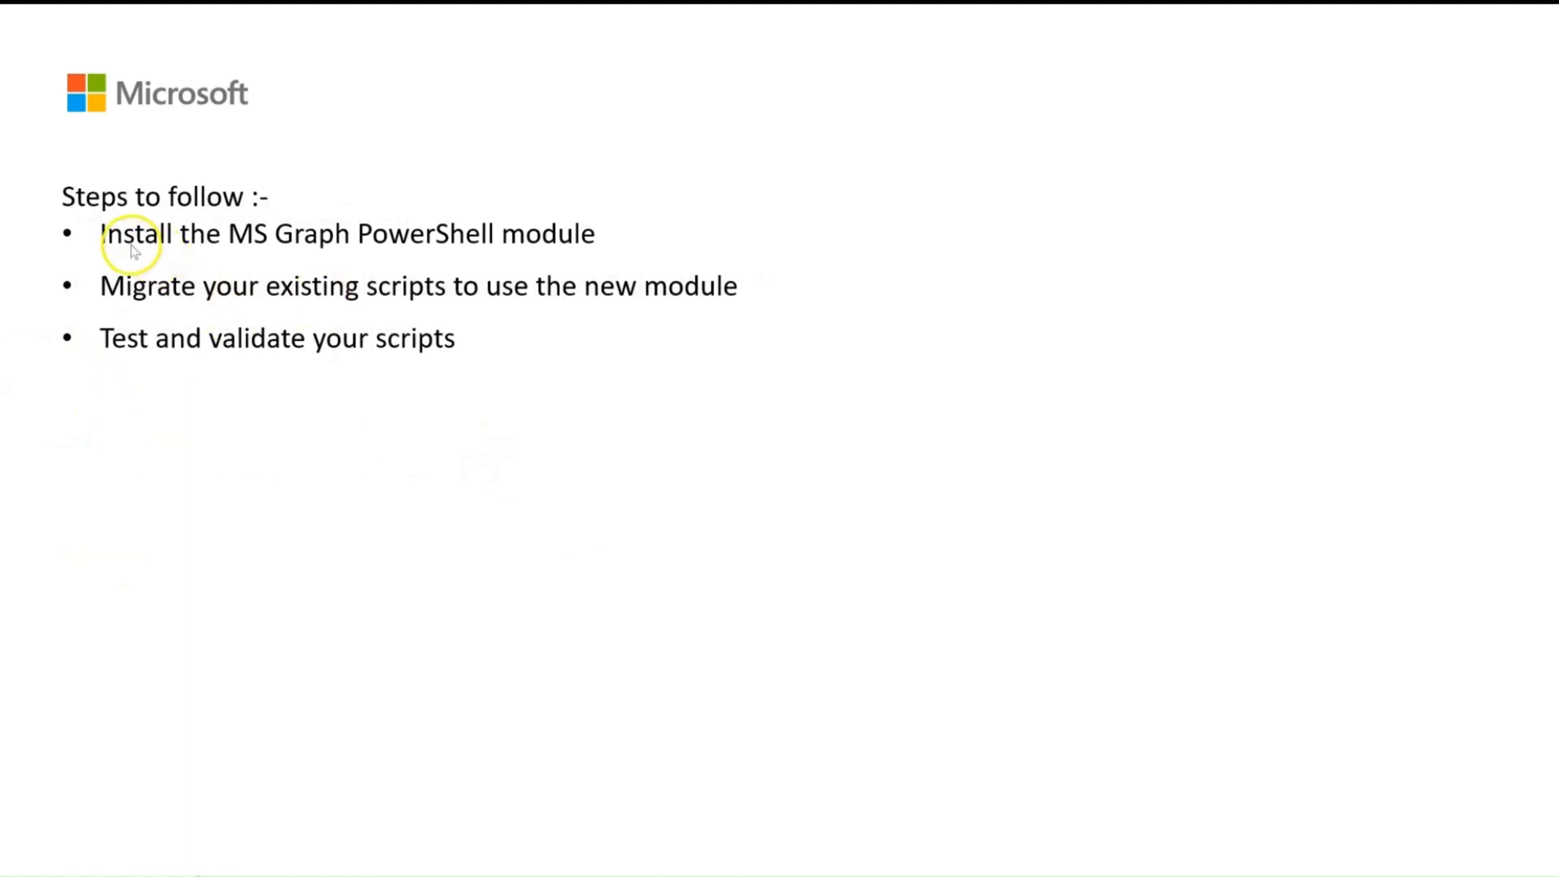
pyautogui.moveTo(422, 249)
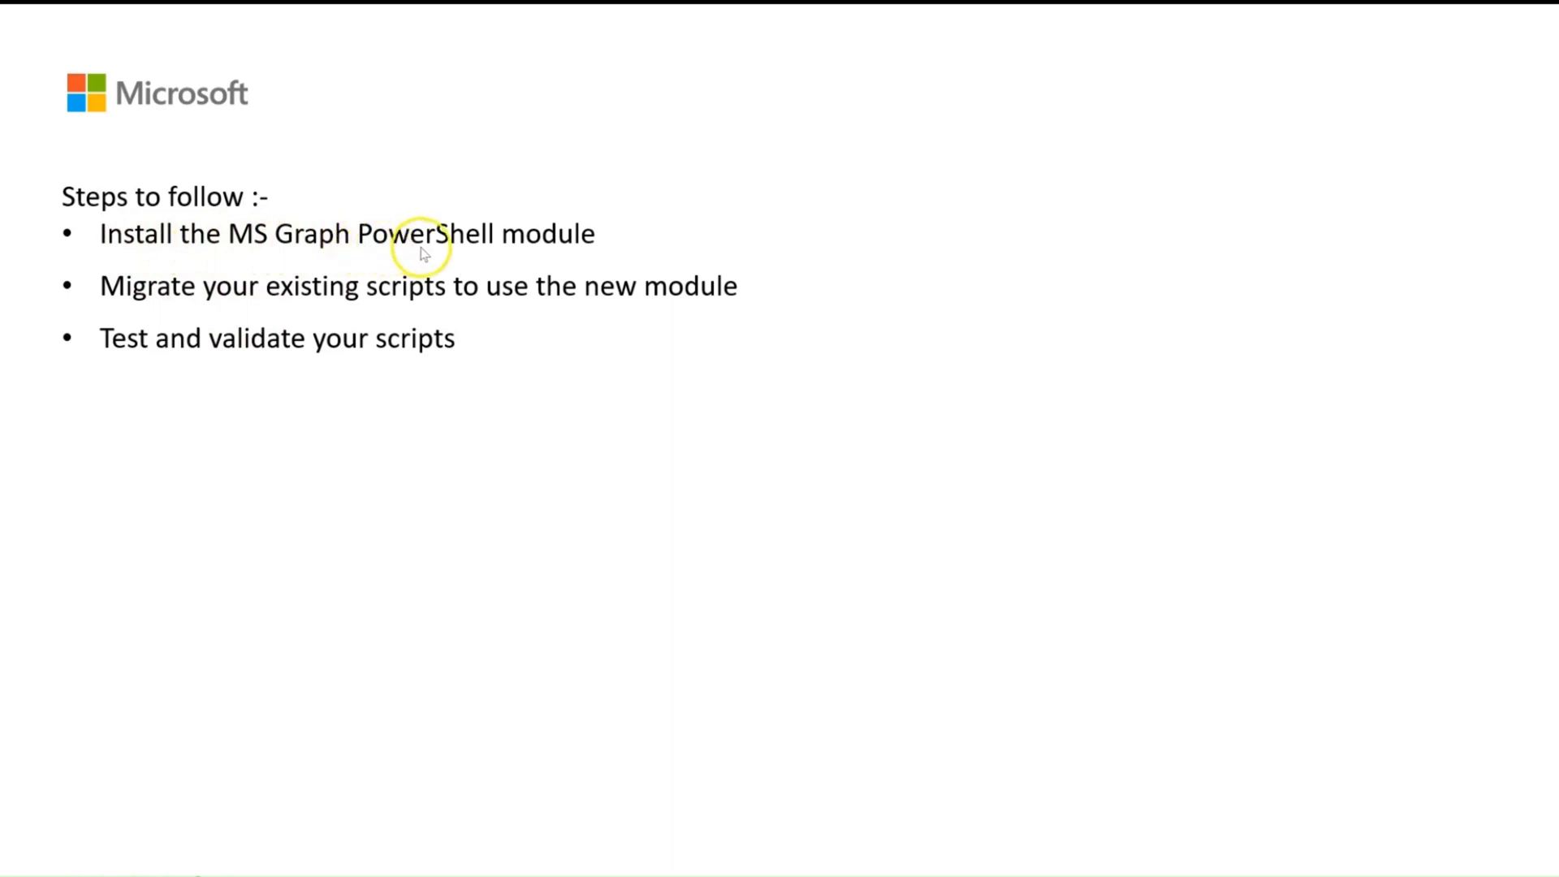
pyautogui.moveTo(640, 305)
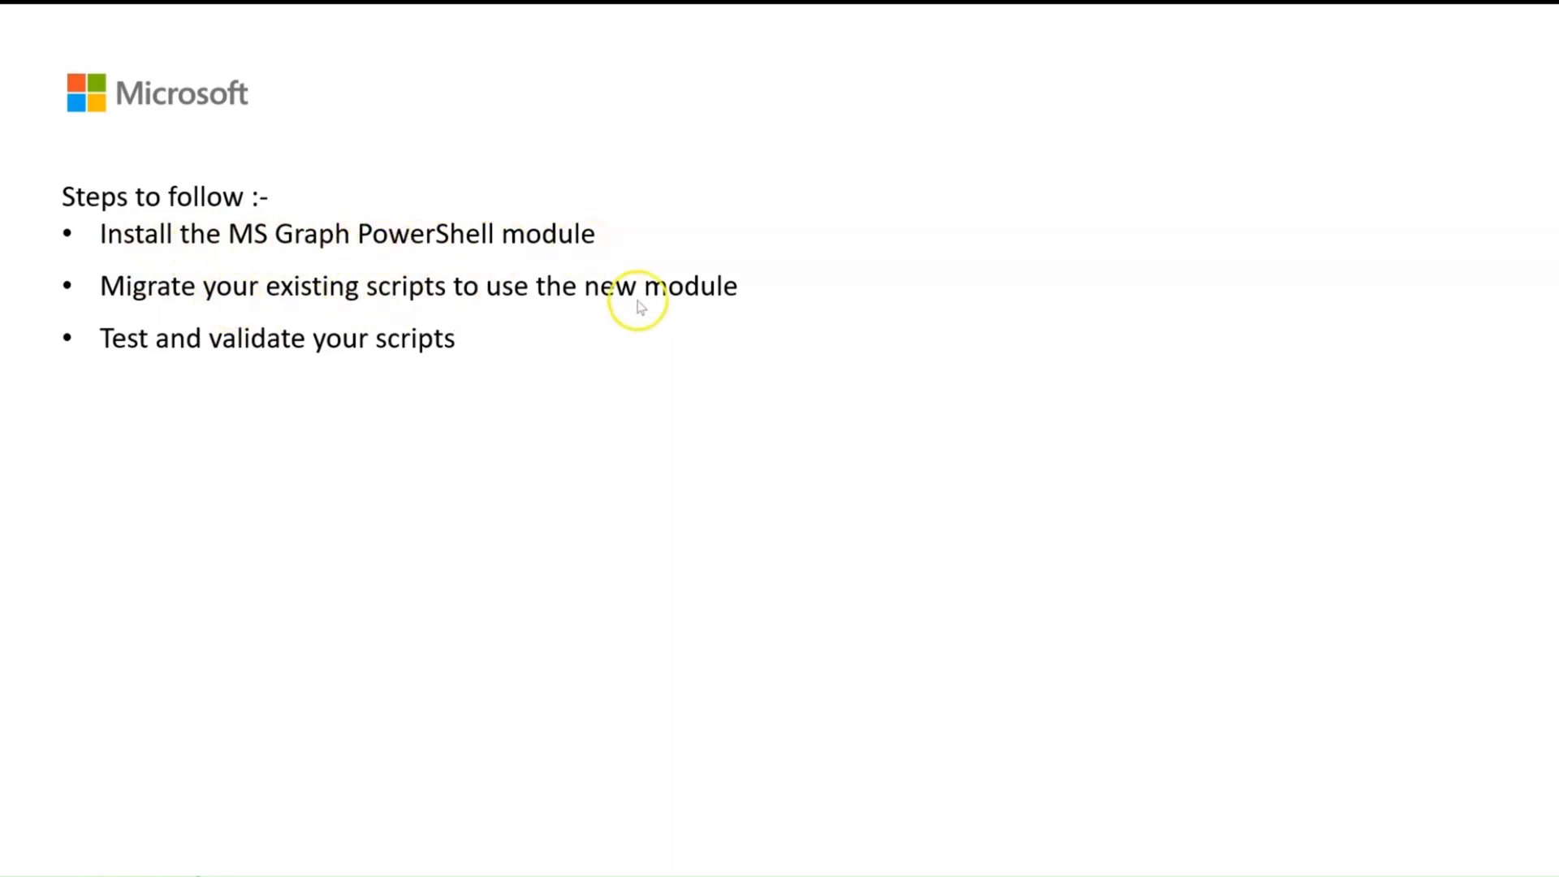
pyautogui.moveTo(644, 416)
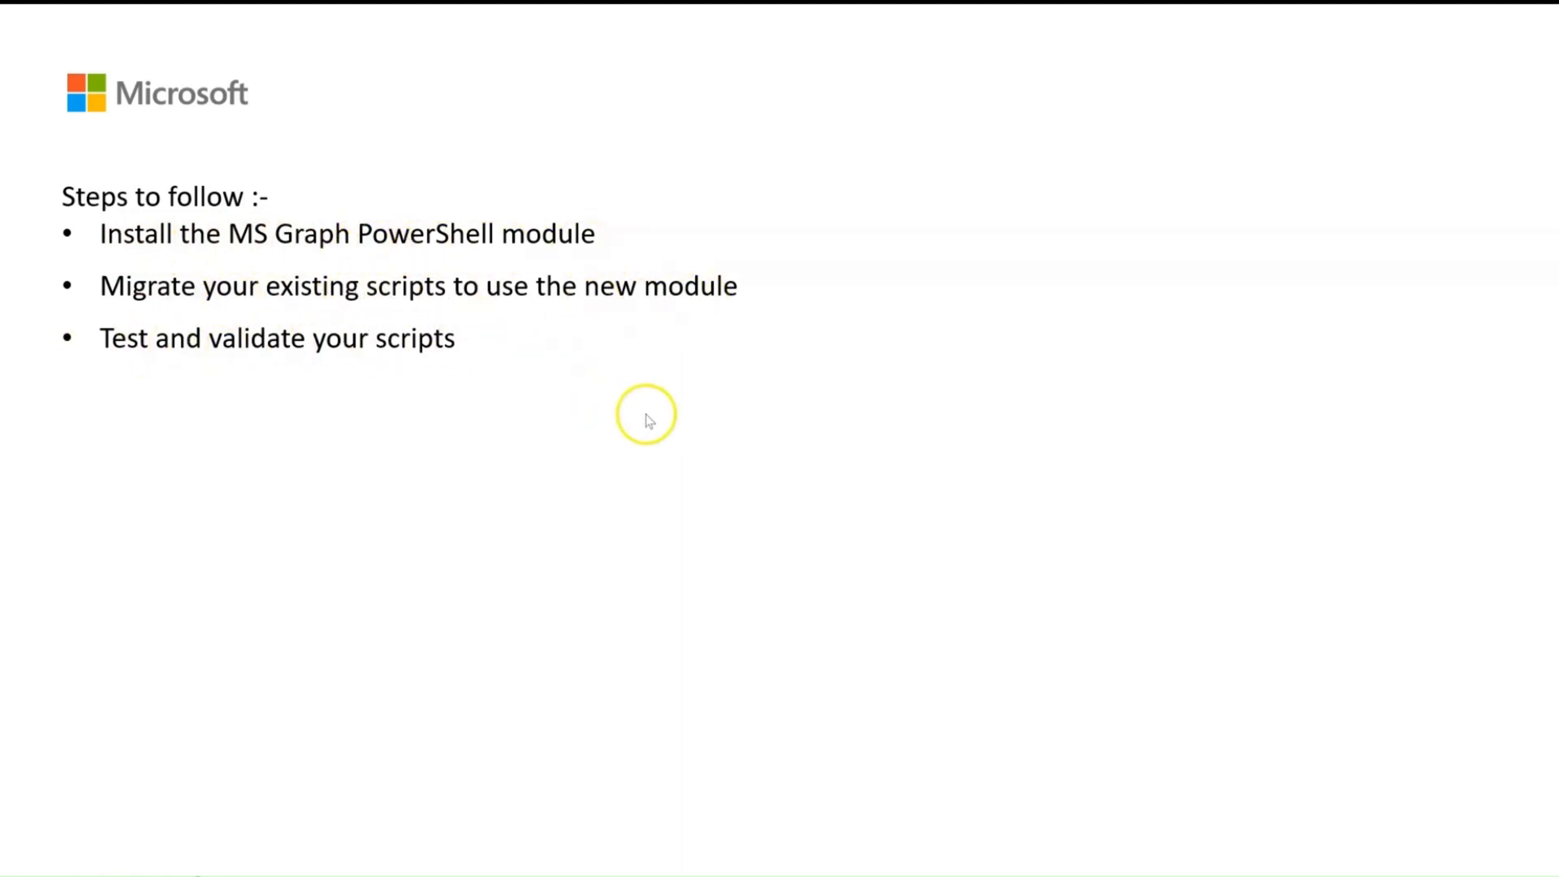
pyautogui.moveTo(651, 435)
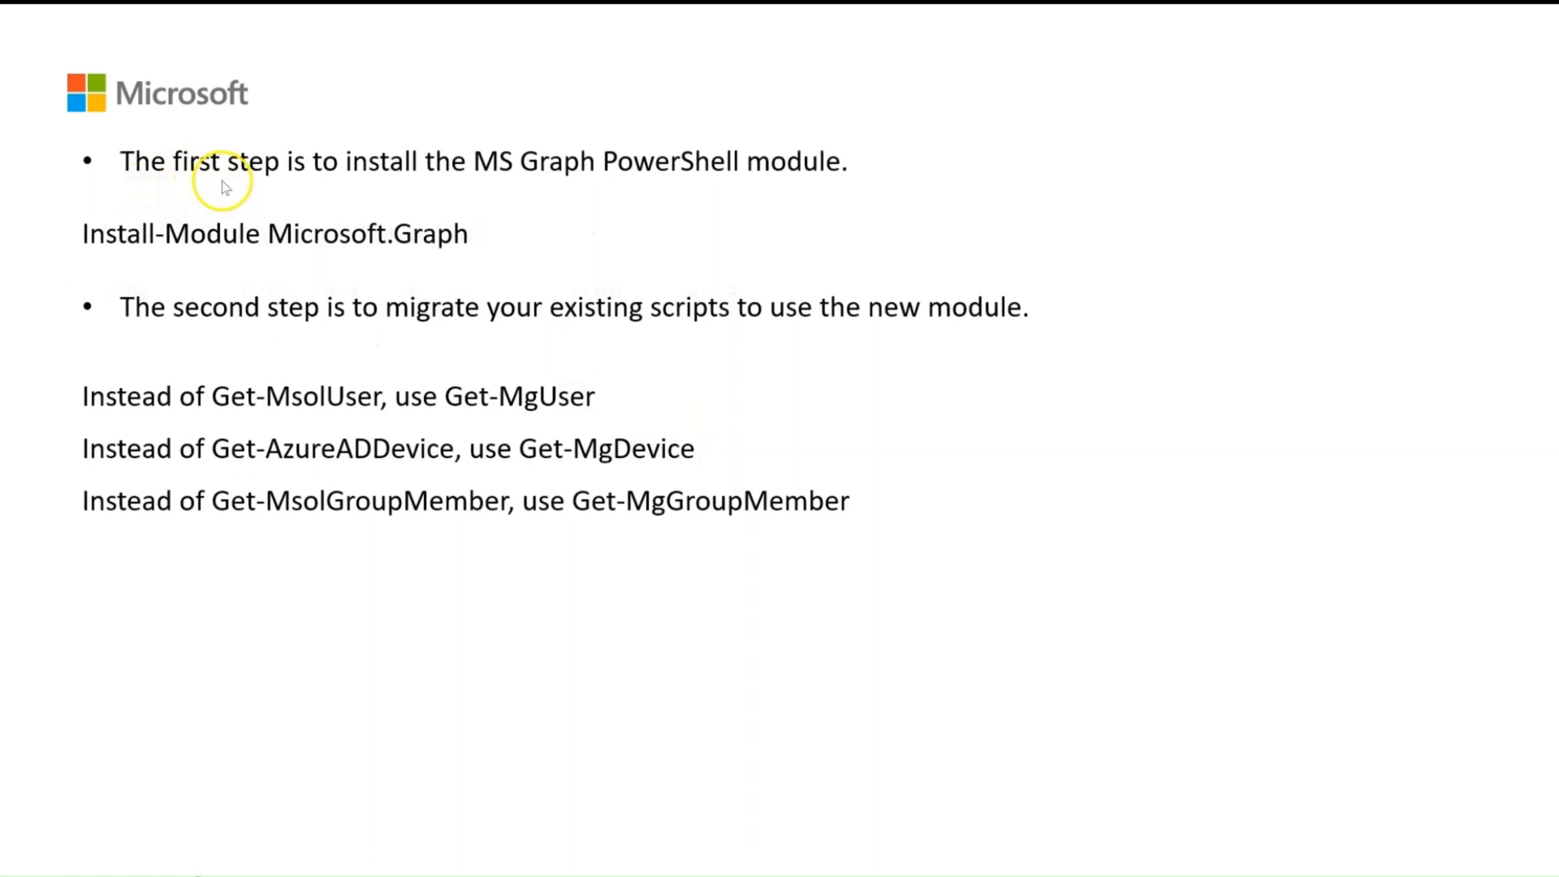
pyautogui.moveTo(239, 269)
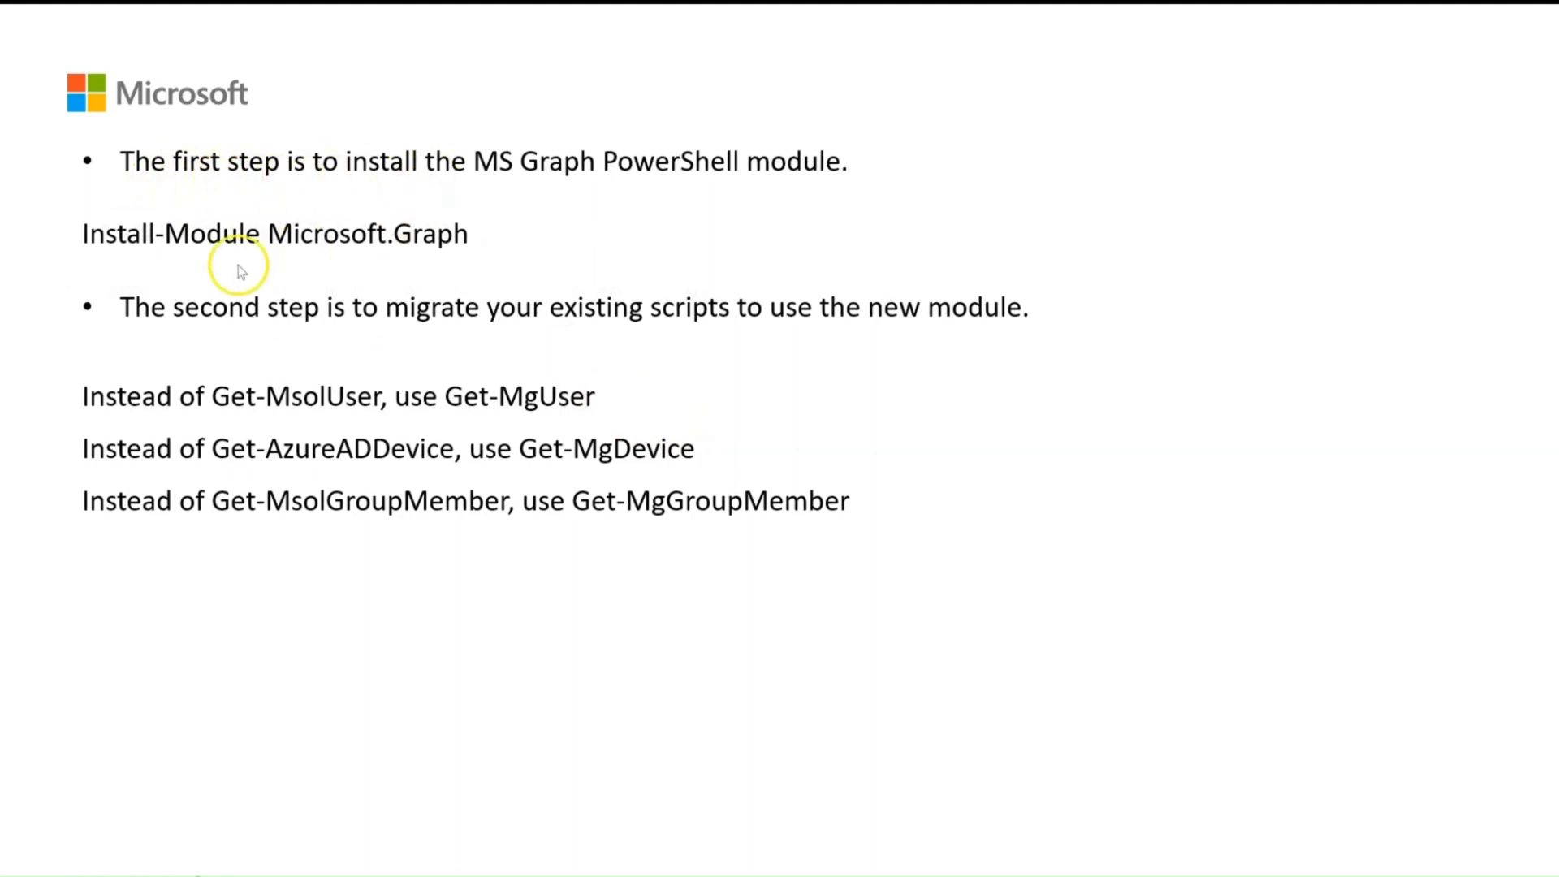
pyautogui.moveTo(147, 341)
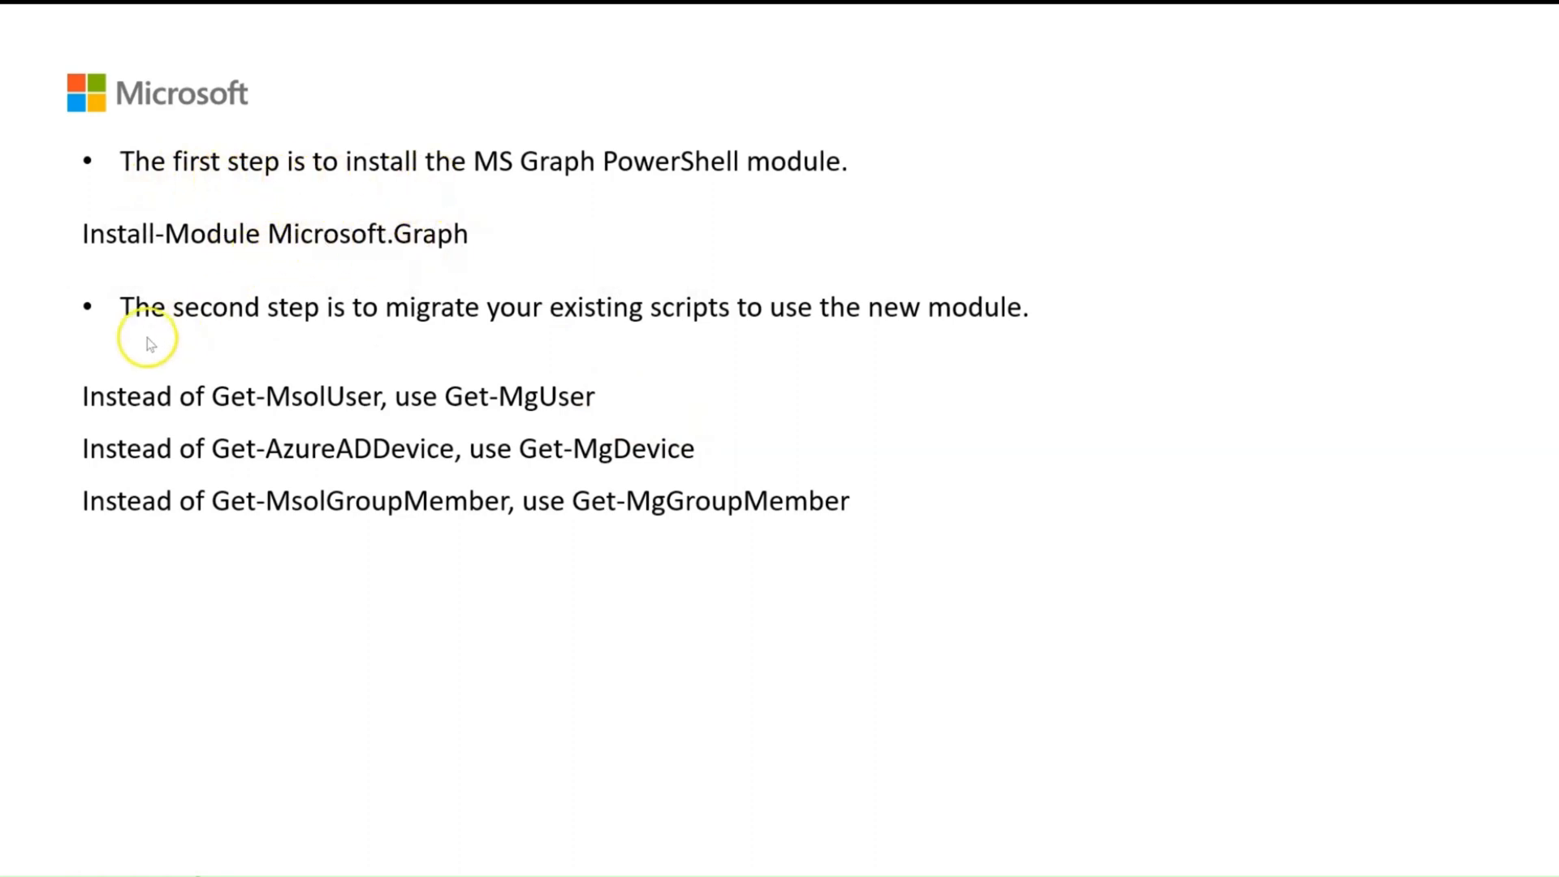
pyautogui.moveTo(615, 336)
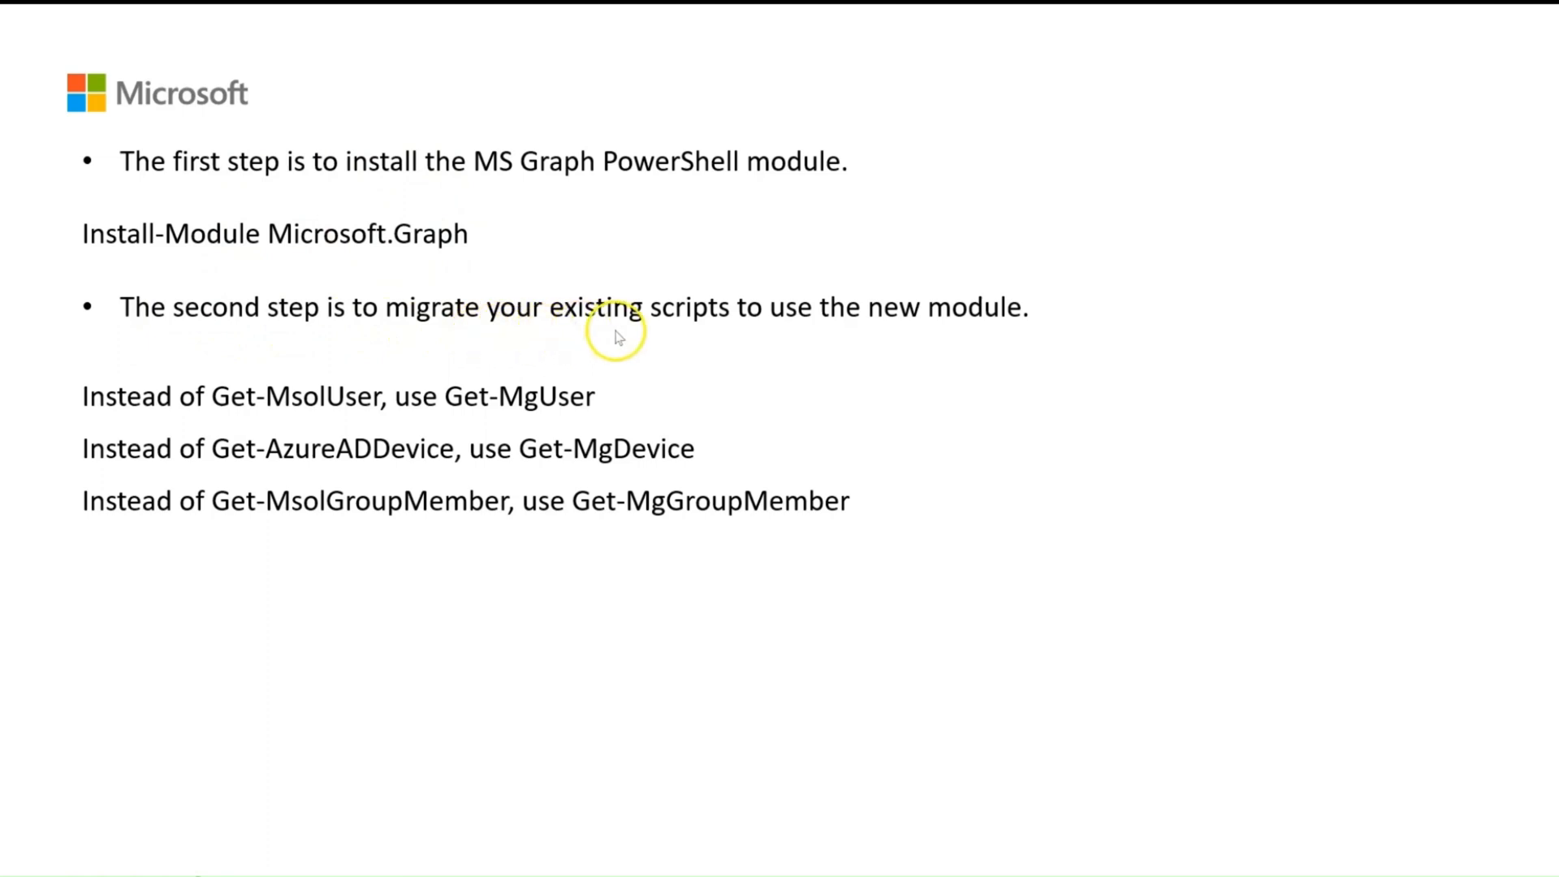
pyautogui.moveTo(1036, 335)
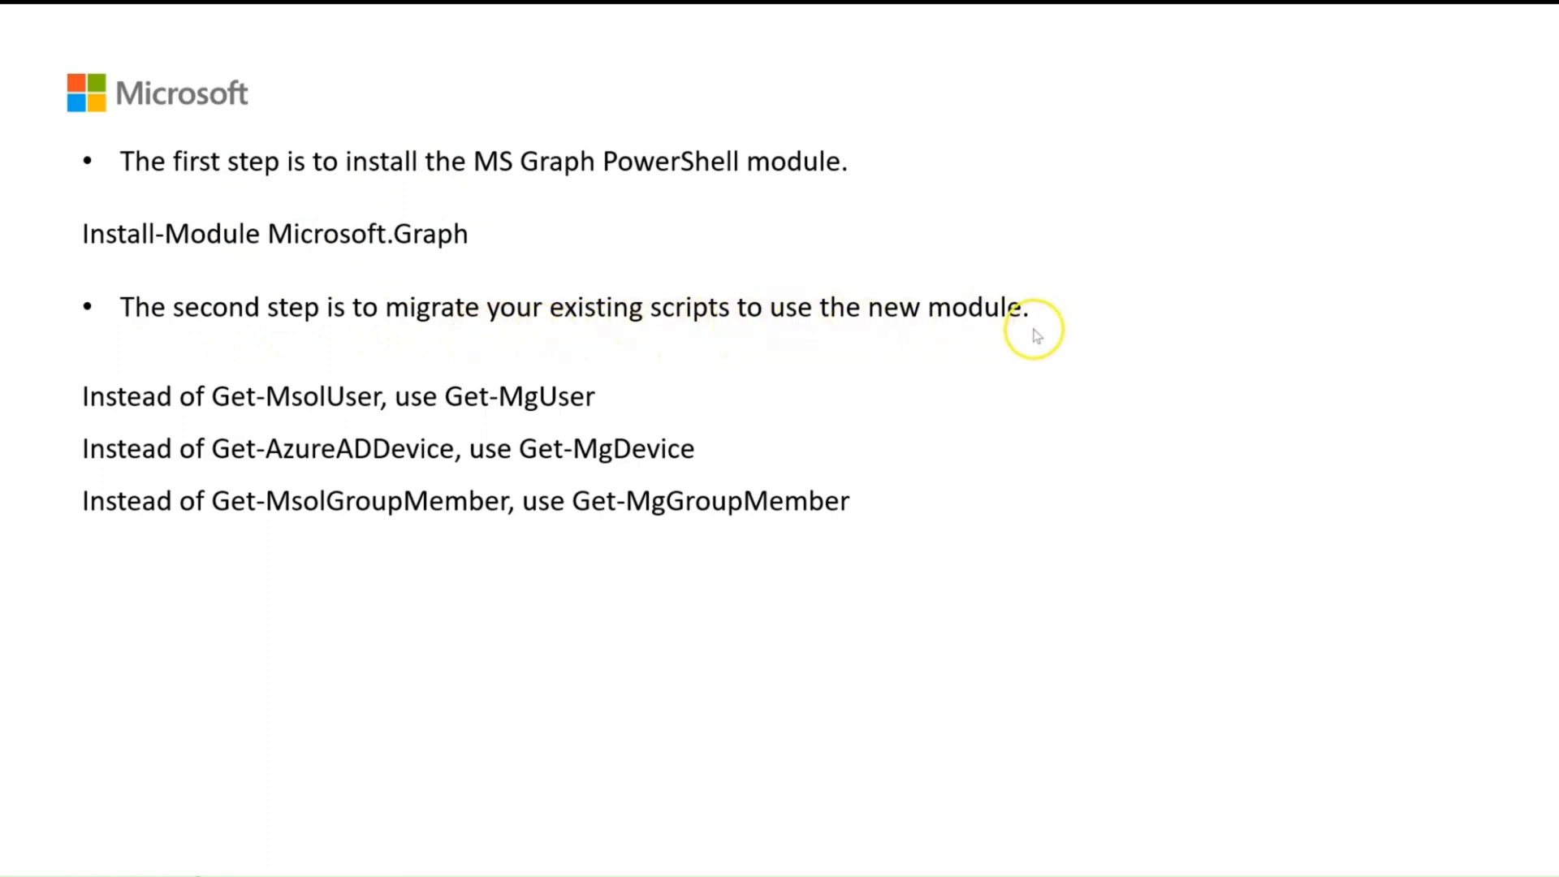
pyautogui.moveTo(177, 367)
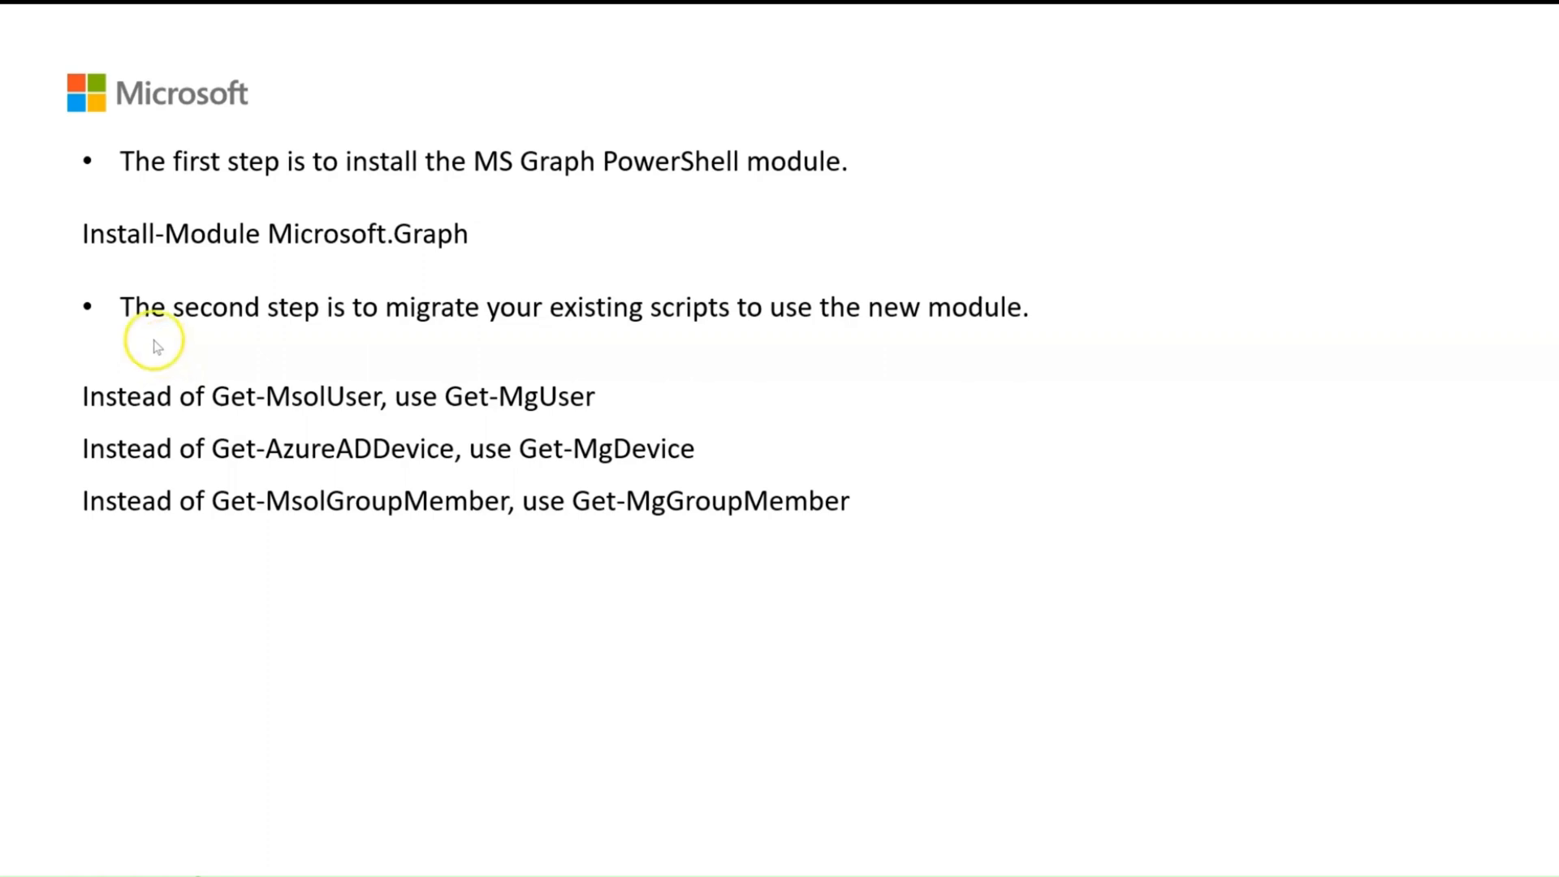
pyautogui.moveTo(258, 417)
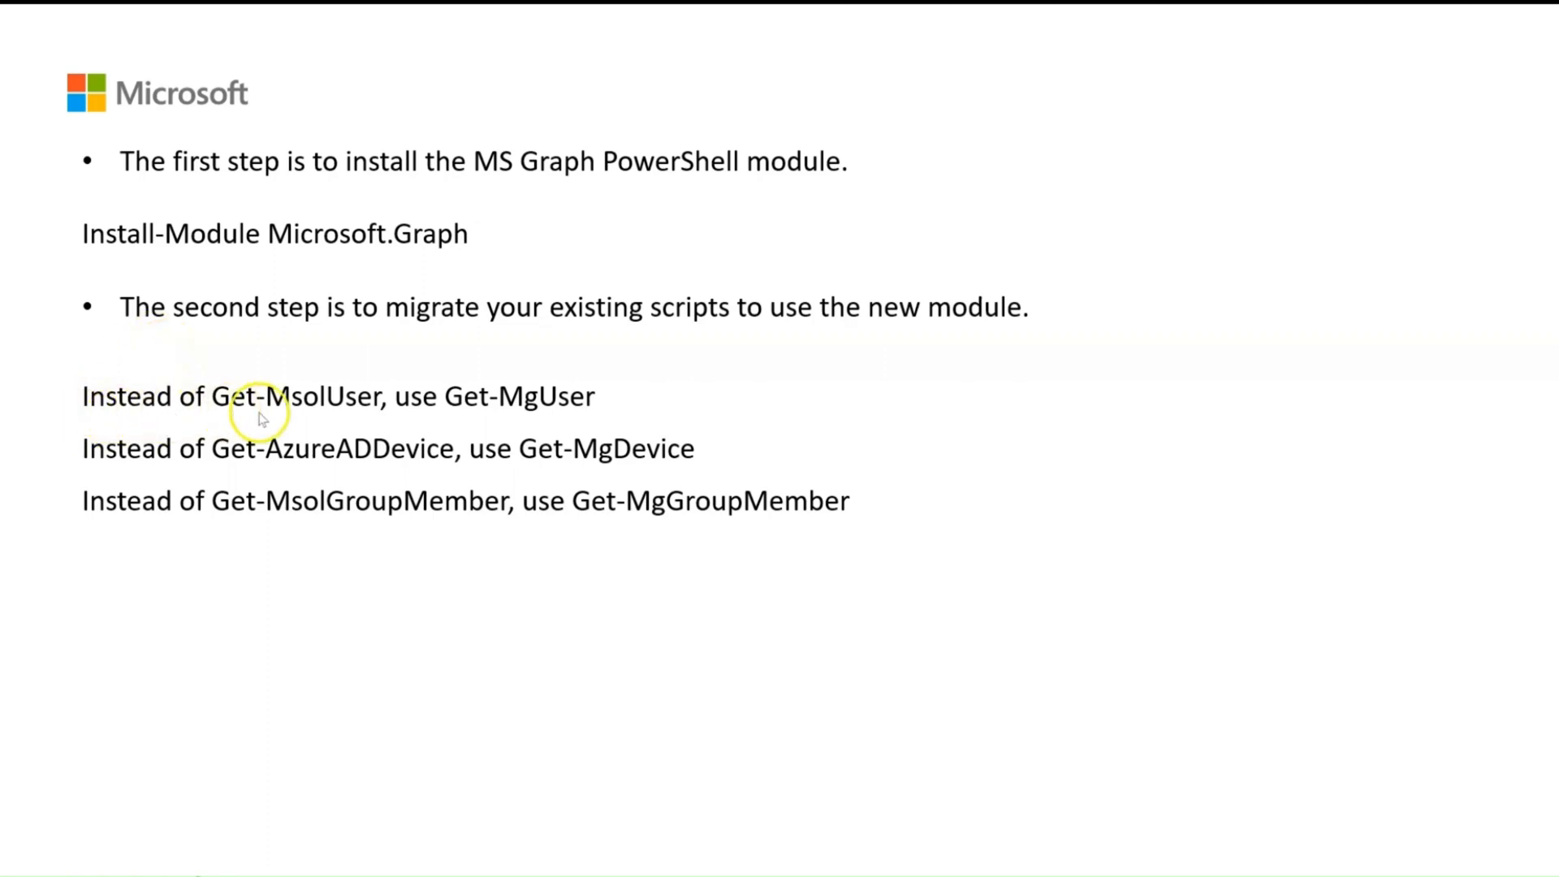
pyautogui.moveTo(625, 416)
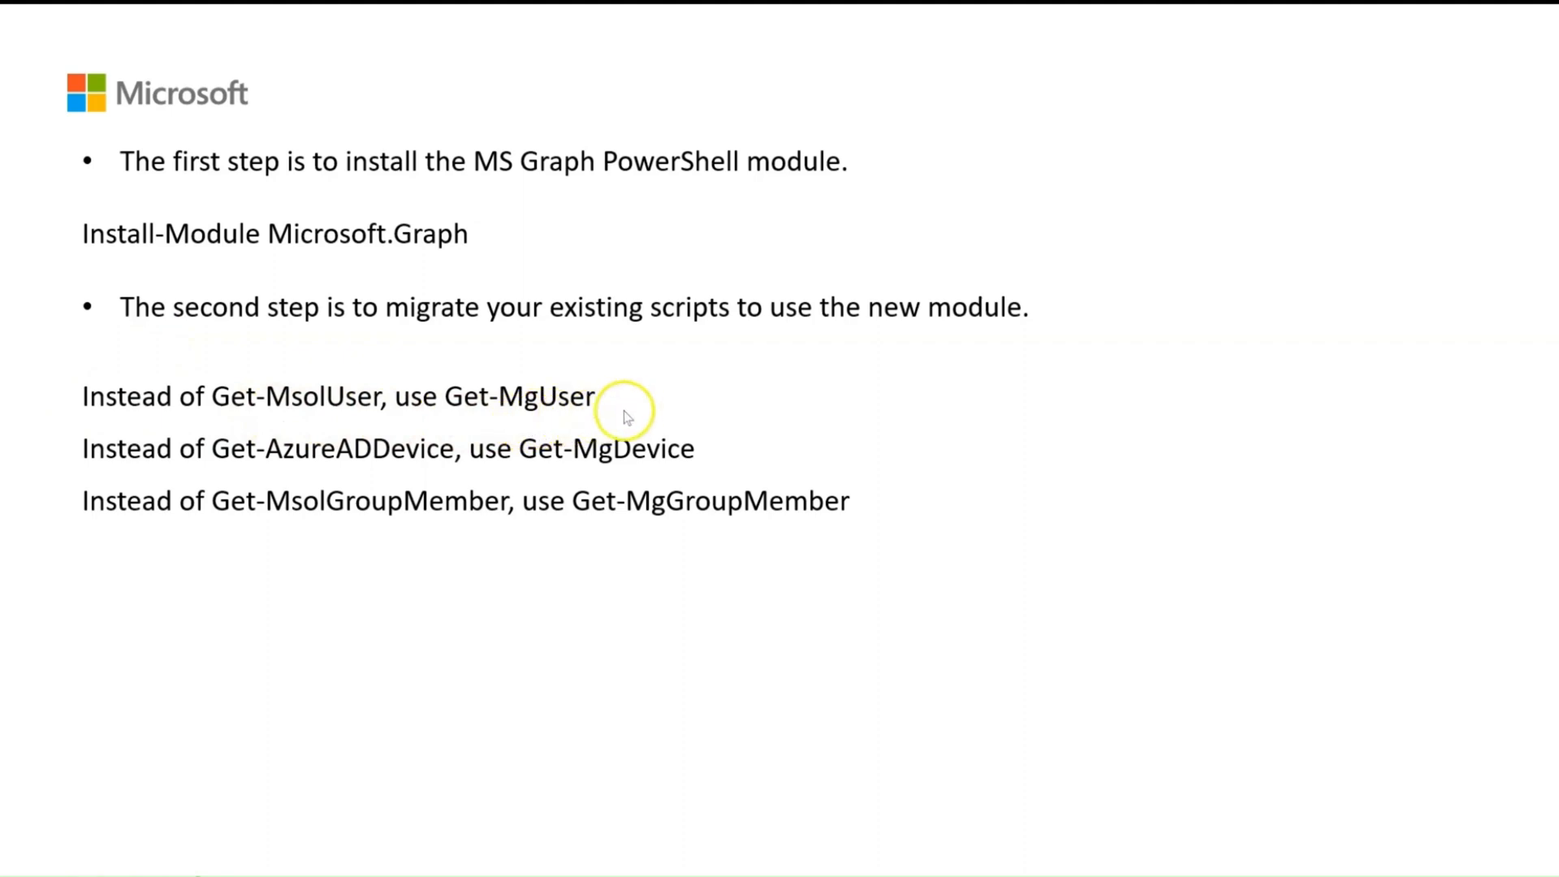
pyautogui.moveTo(496, 474)
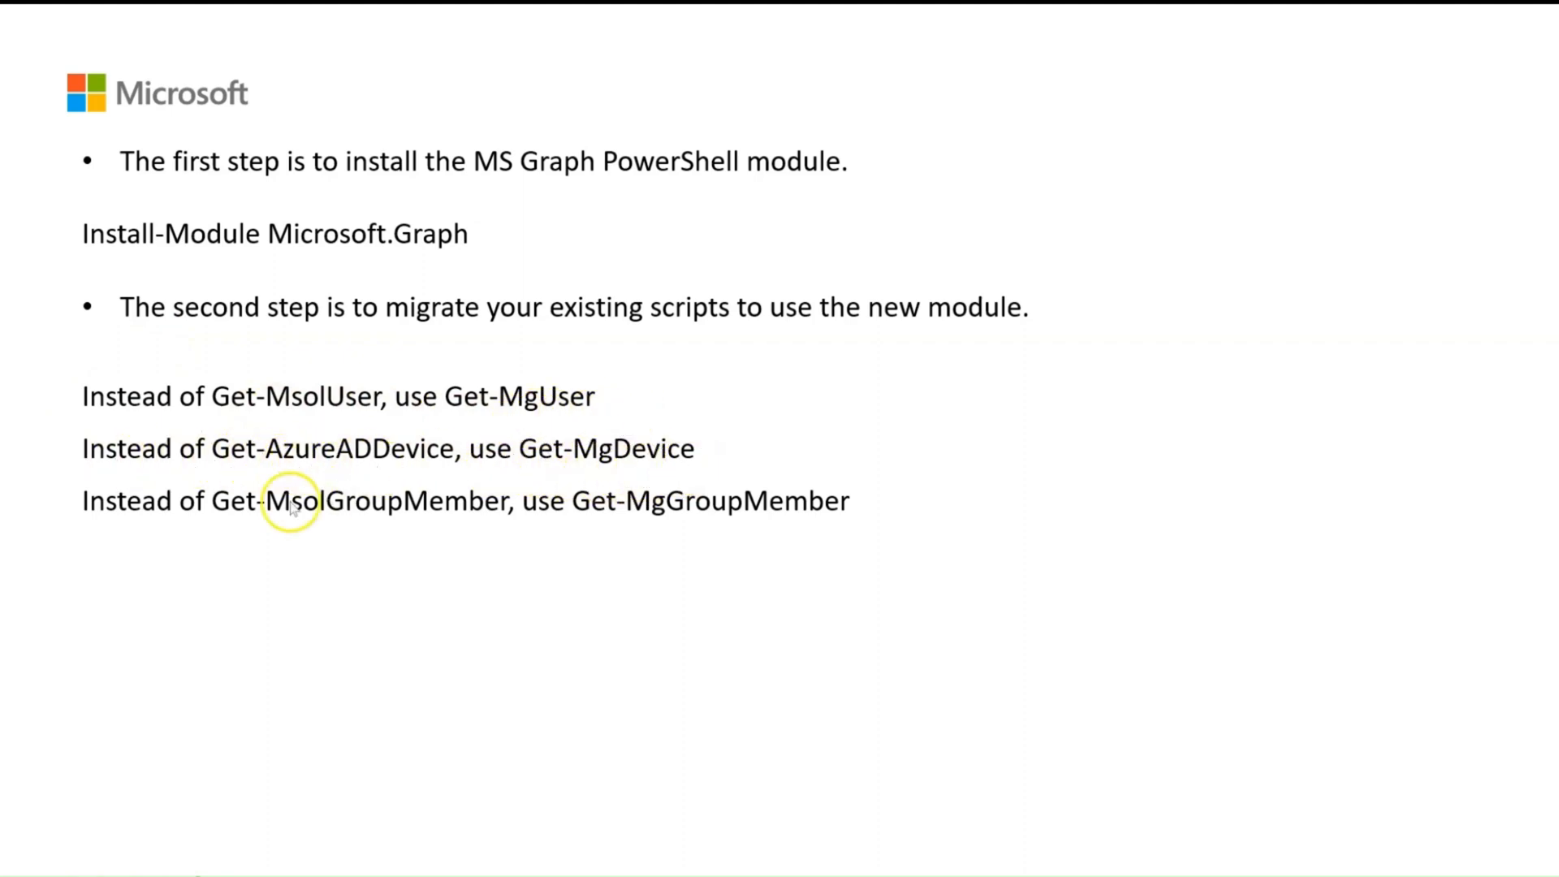
pyautogui.moveTo(497, 522)
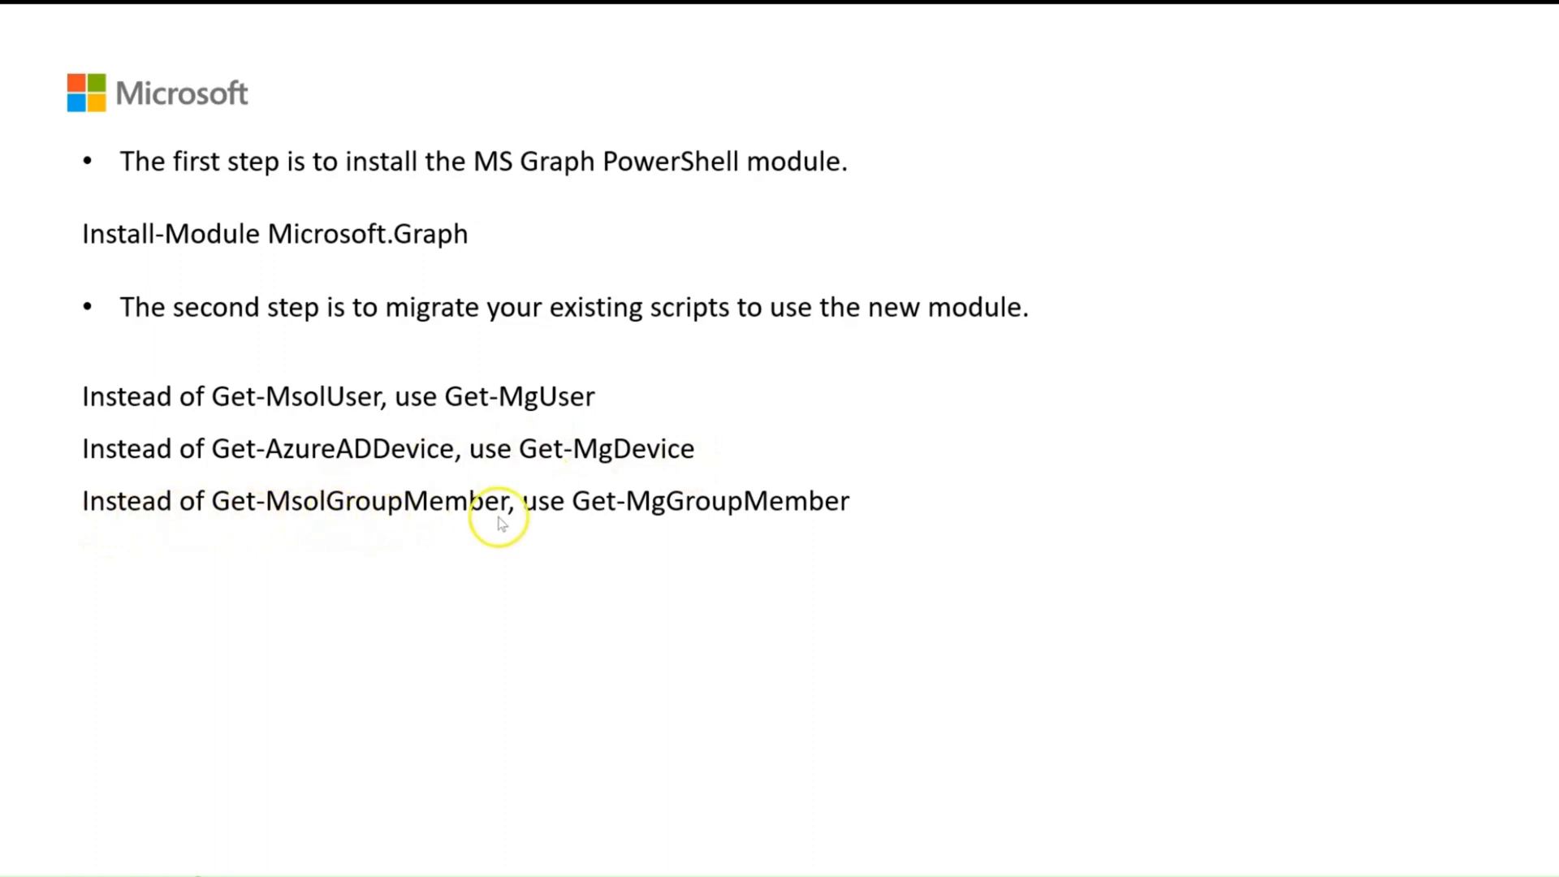
pyautogui.moveTo(852, 535)
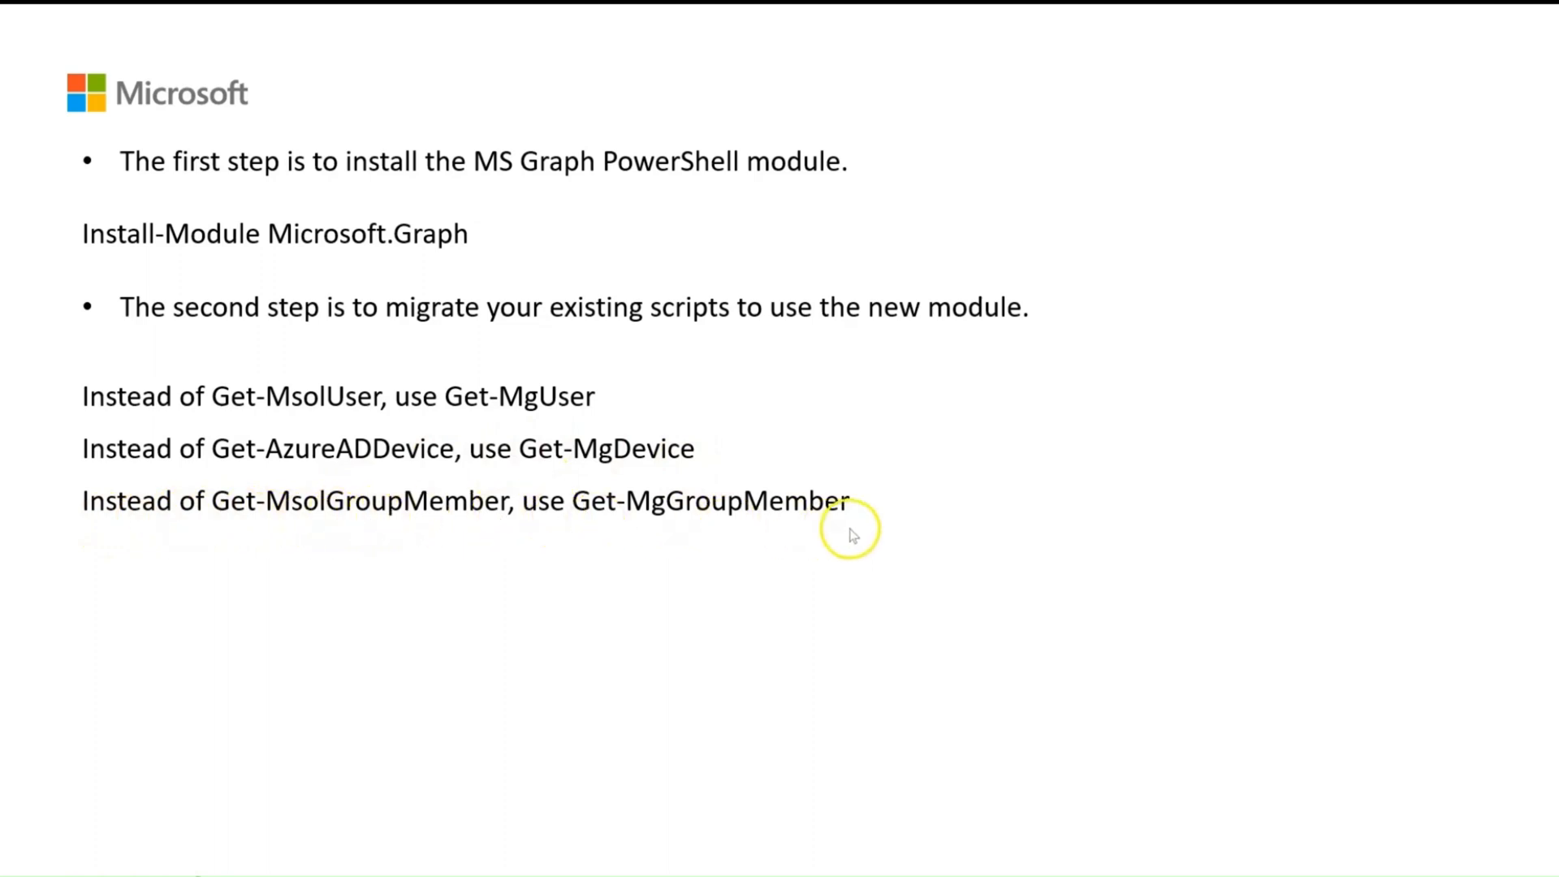
pyautogui.moveTo(854, 532)
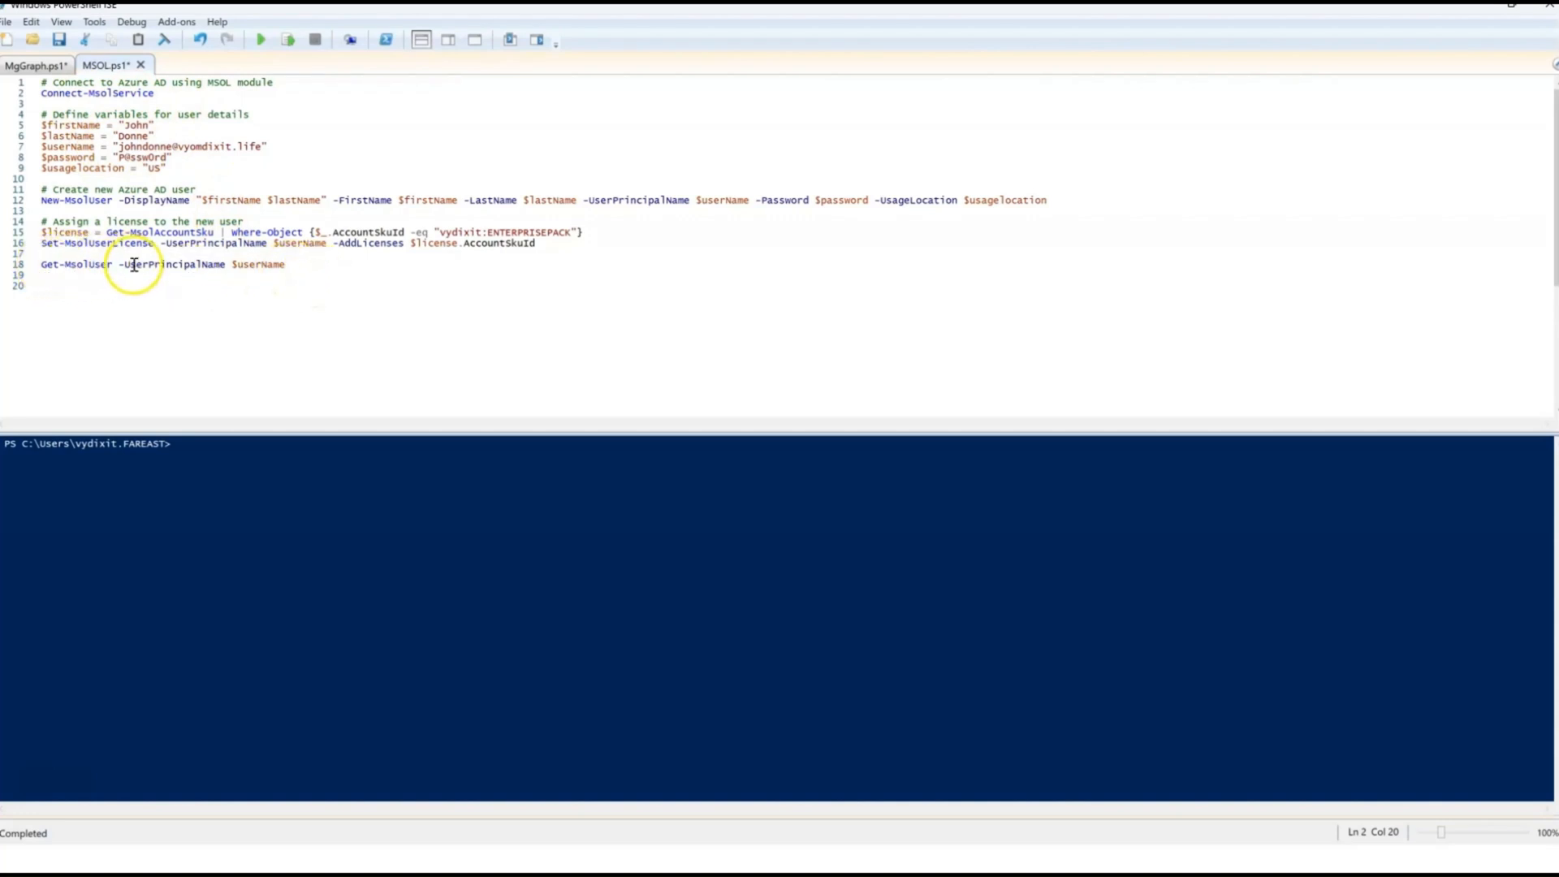
pyautogui.moveTo(314, 249)
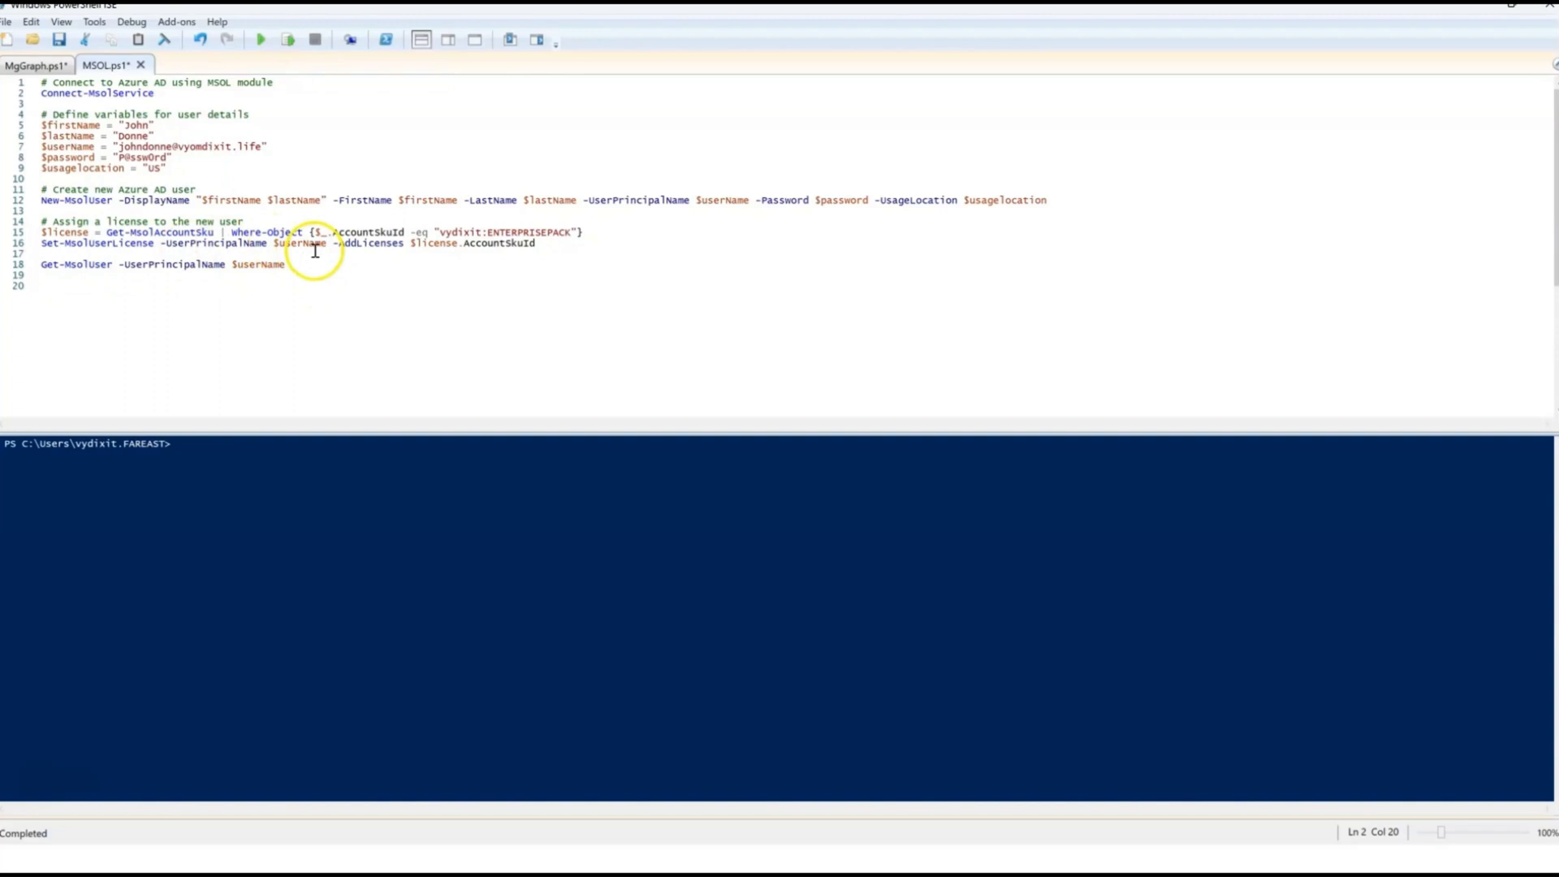
# Select all the code in the MSOL.ps1 script with Ctrl+A
pyautogui.press('ctrl+a')
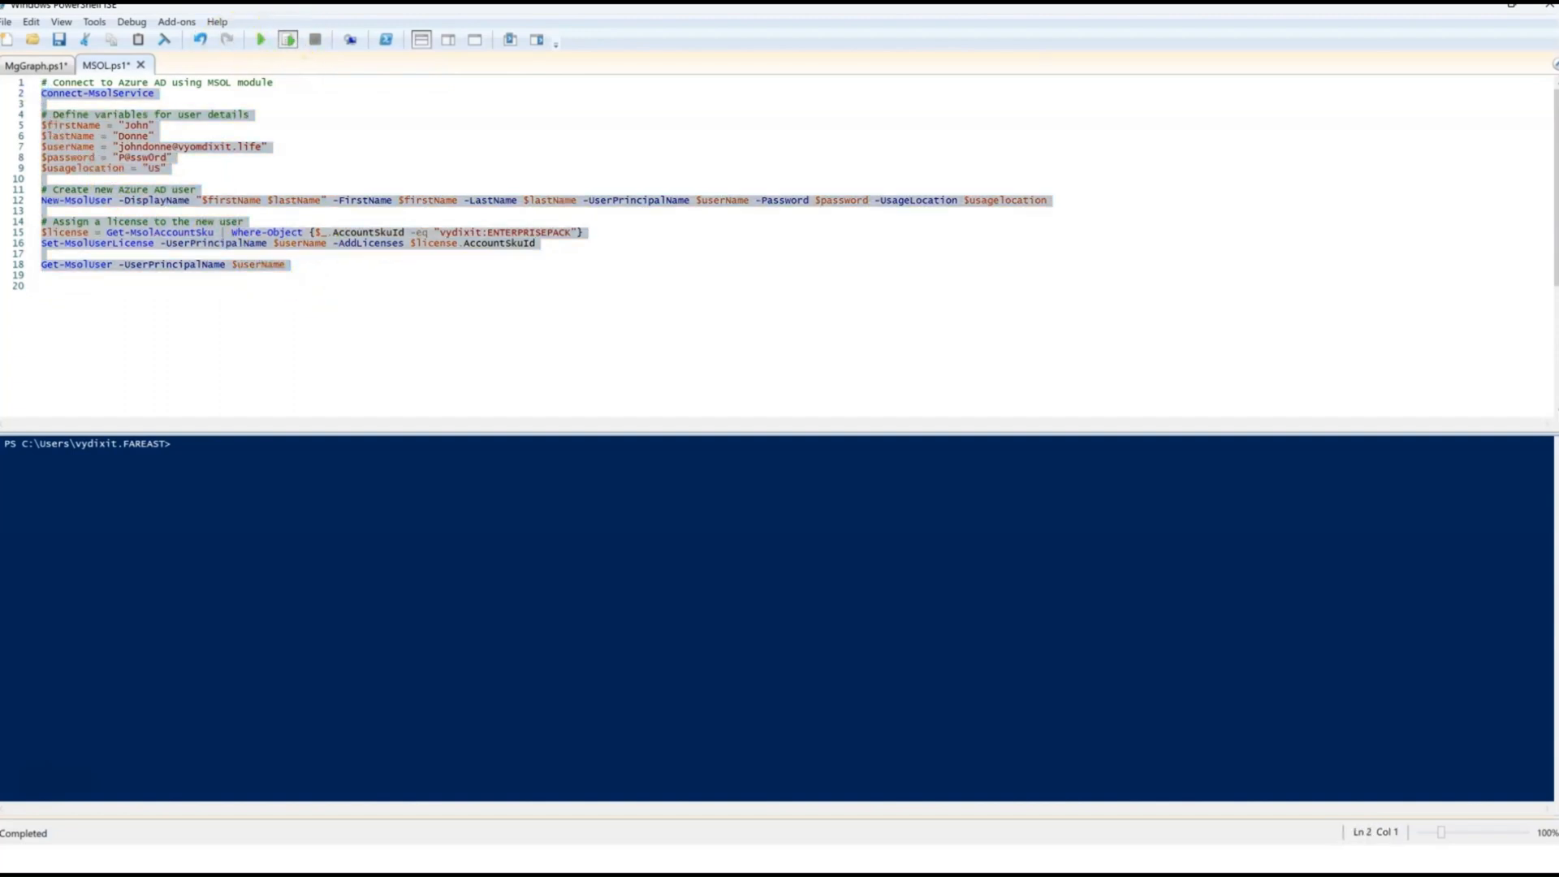
# Run the MSOL script, sign in as vydixit, and review John Donne's ENTERPRISEPACK license output
pyautogui.click(258, 40)
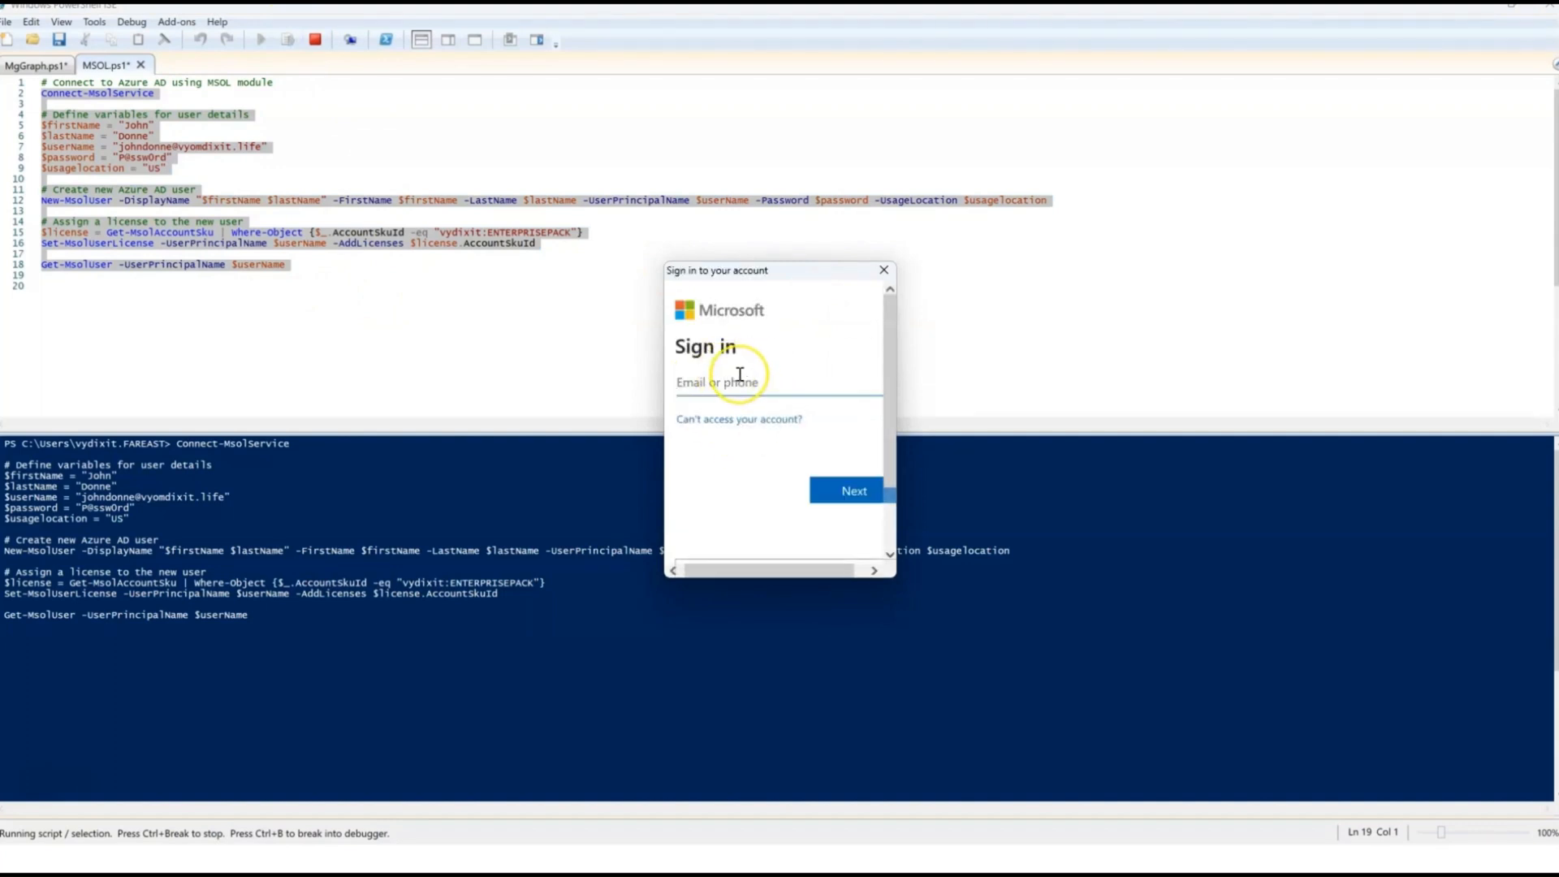
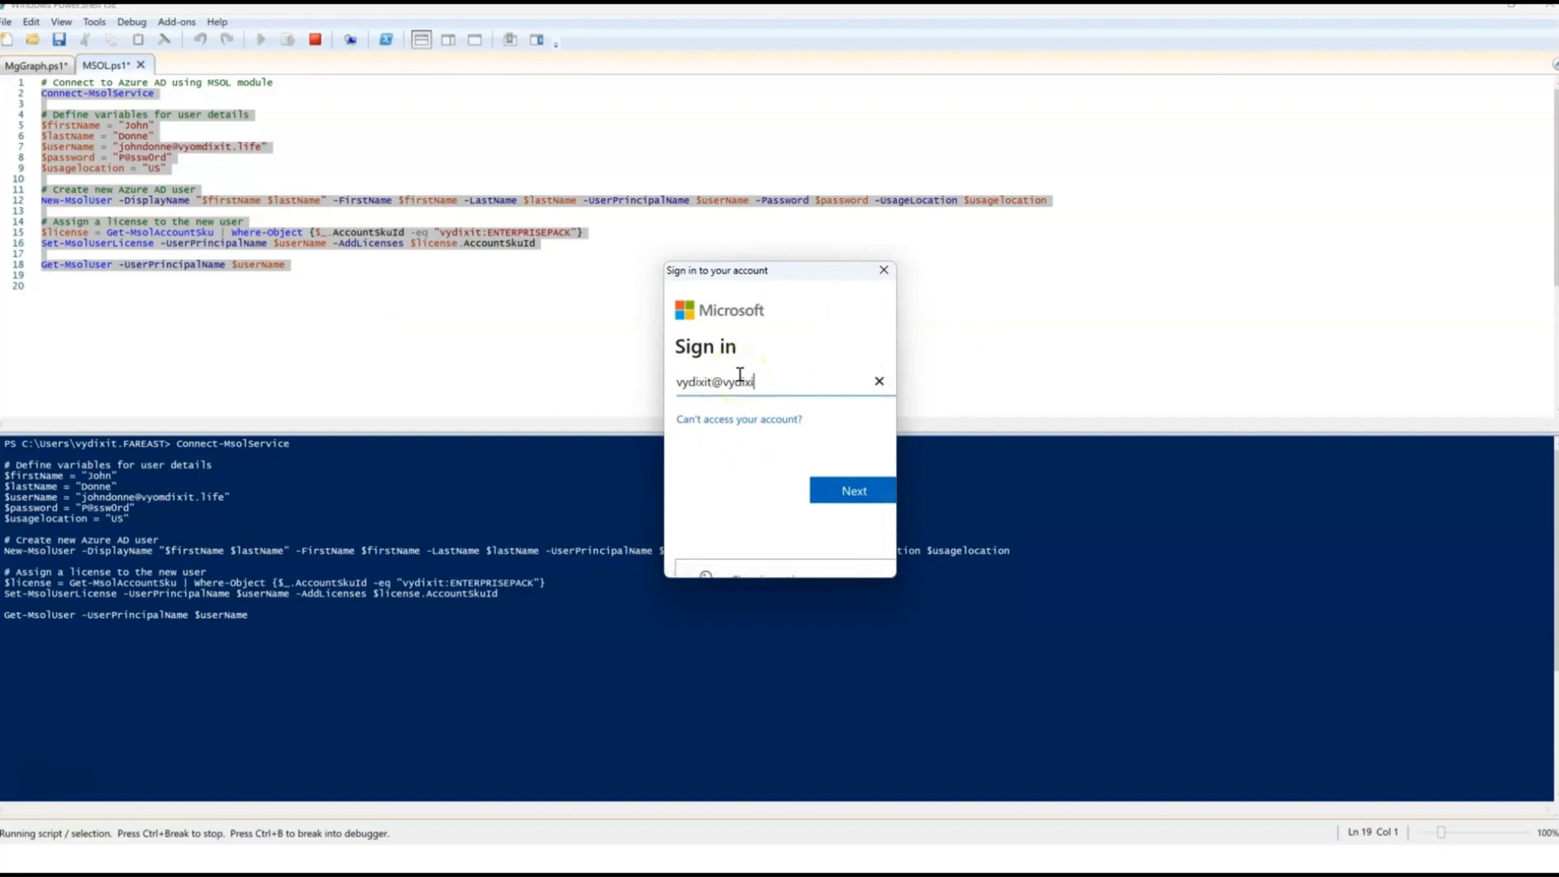
pyautogui.click(882, 270)
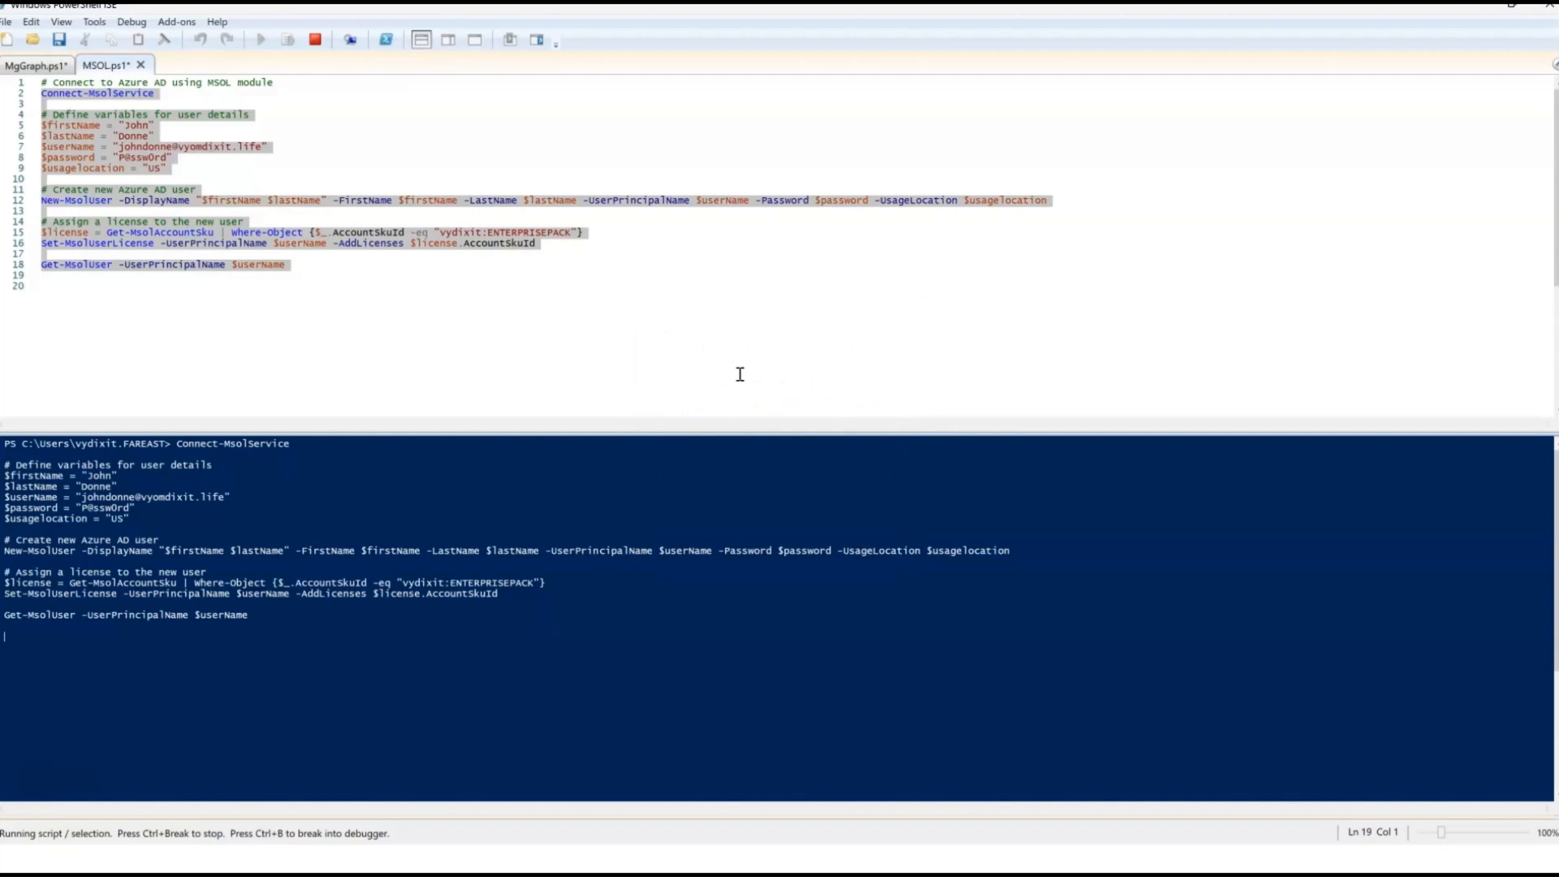
pyautogui.click(260, 40)
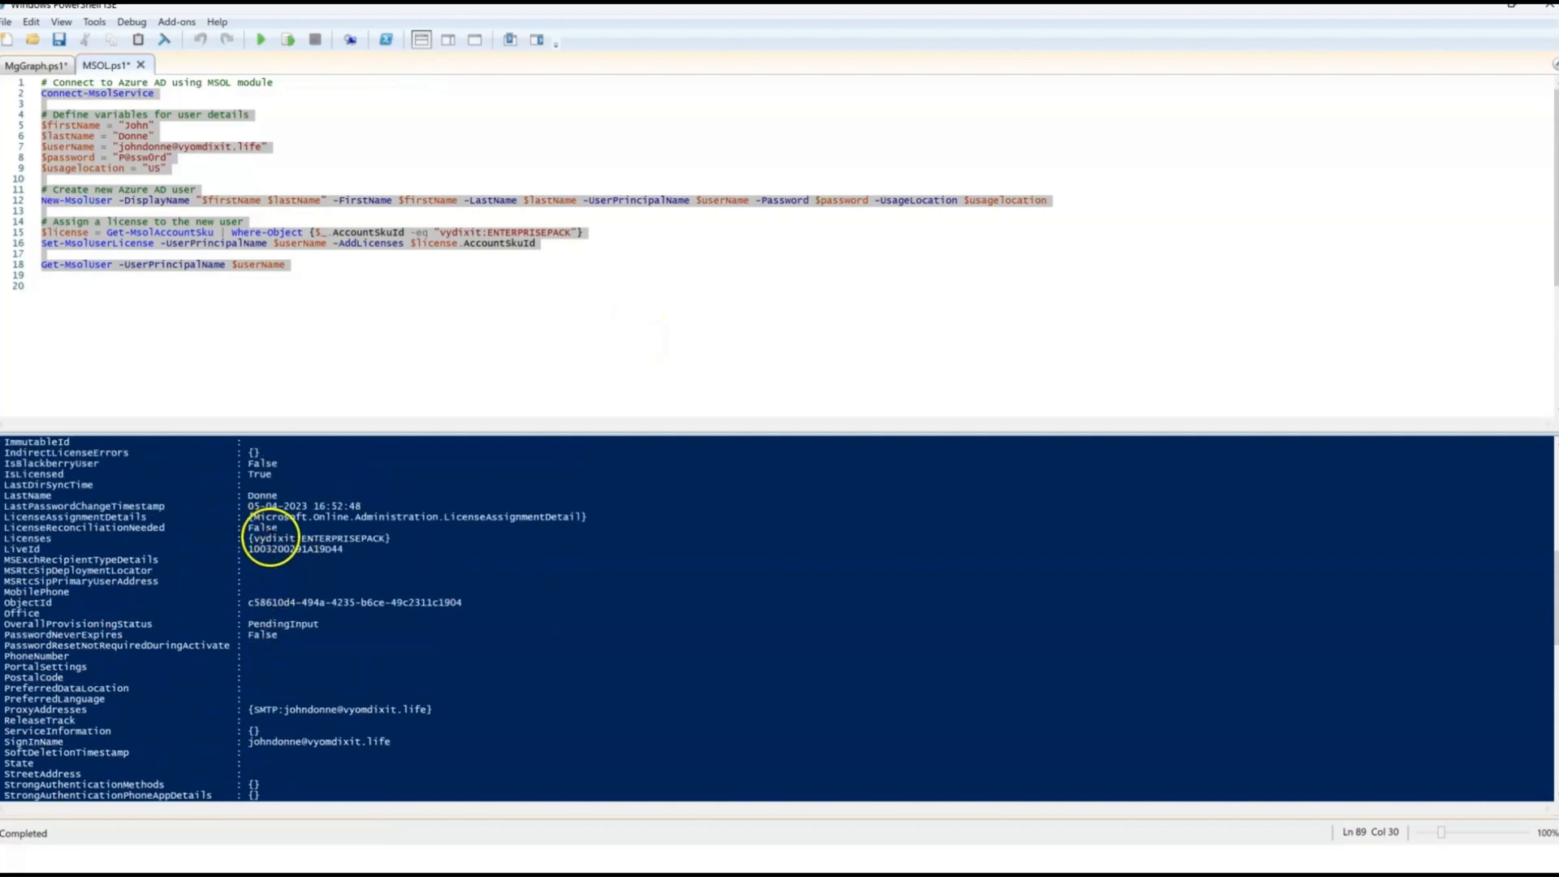
pyautogui.scroll(-3)
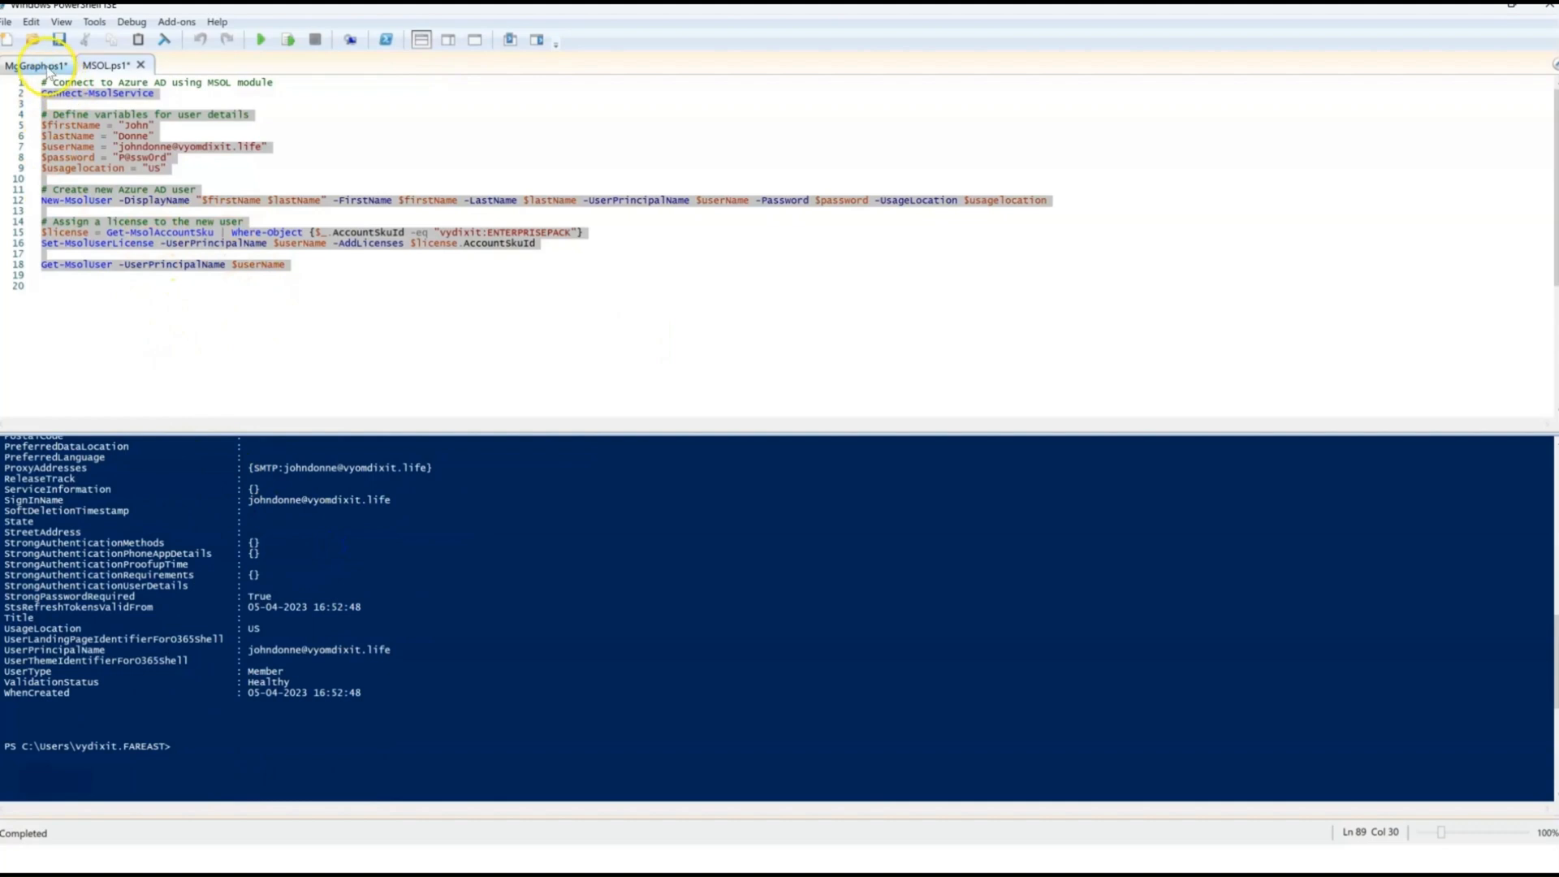
pyautogui.click(40, 65)
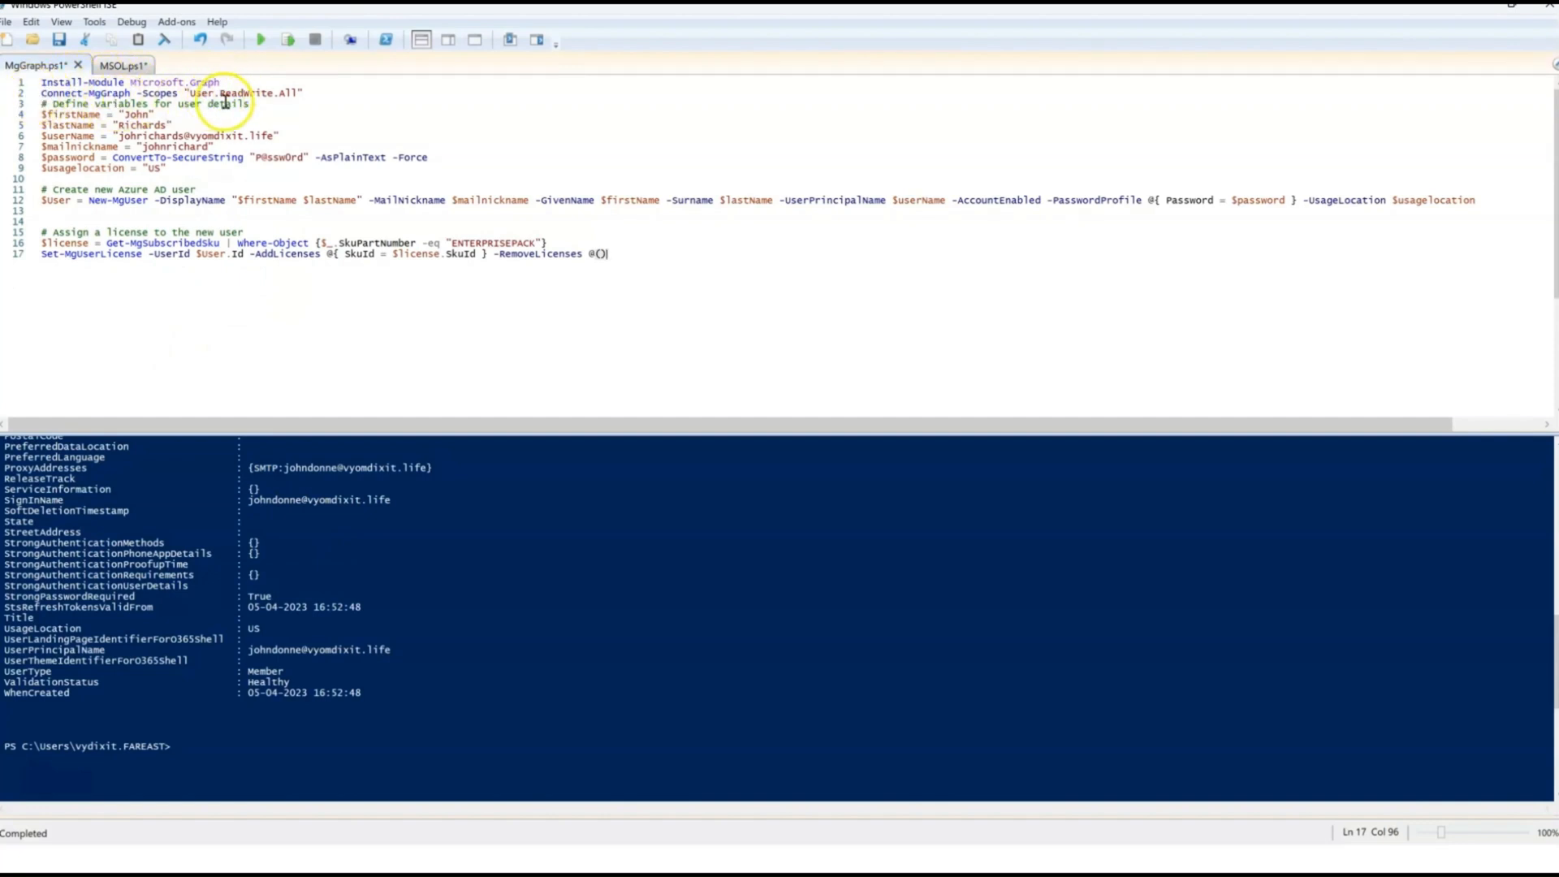
pyautogui.moveTo(123, 208)
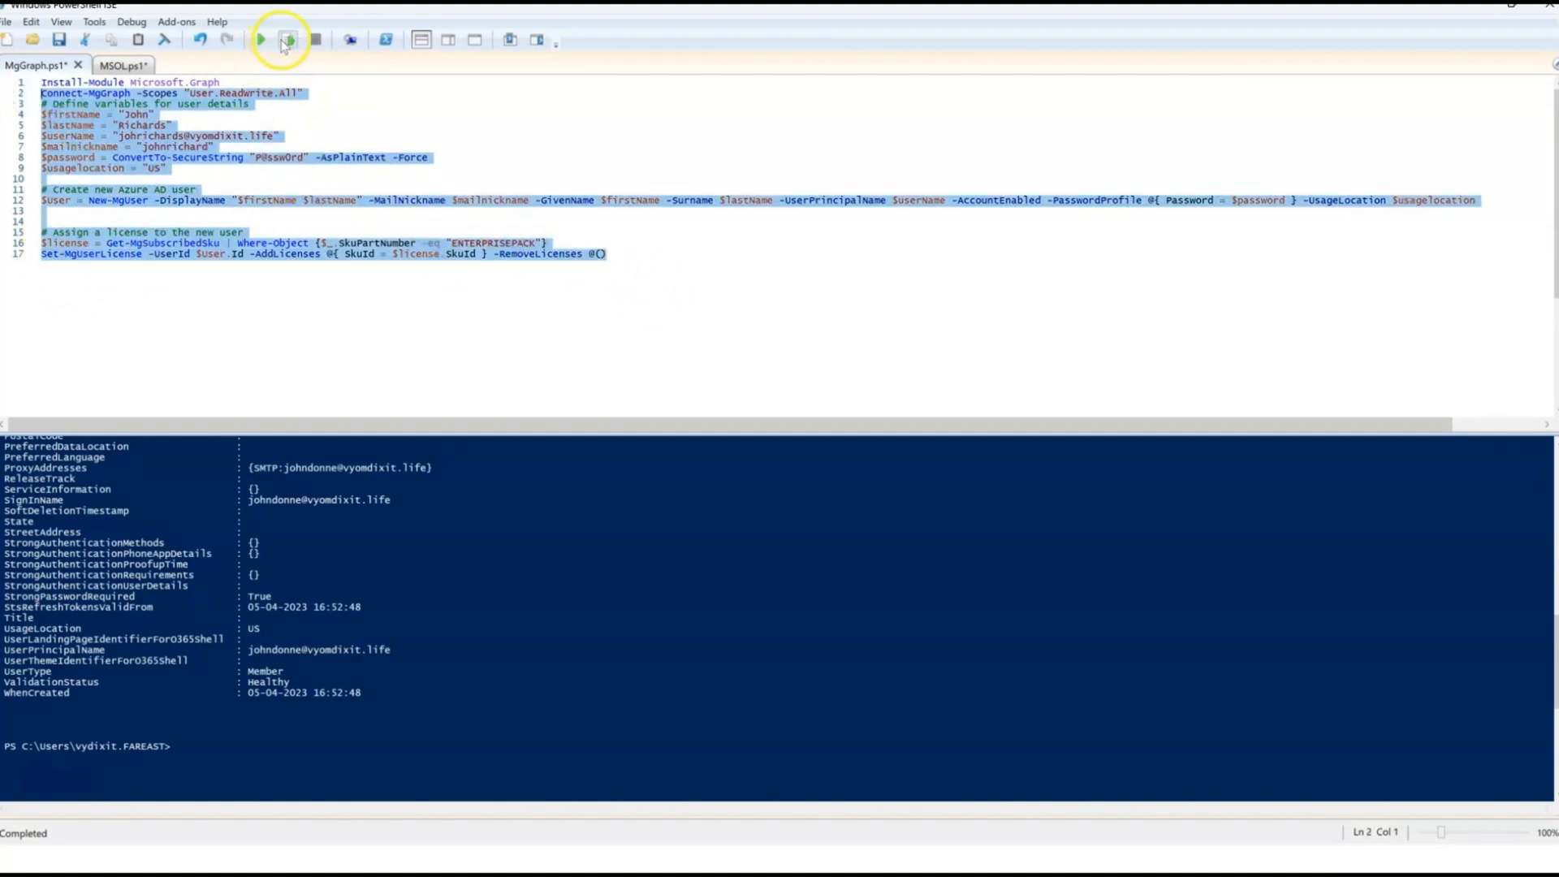
pyautogui.click(285, 40)
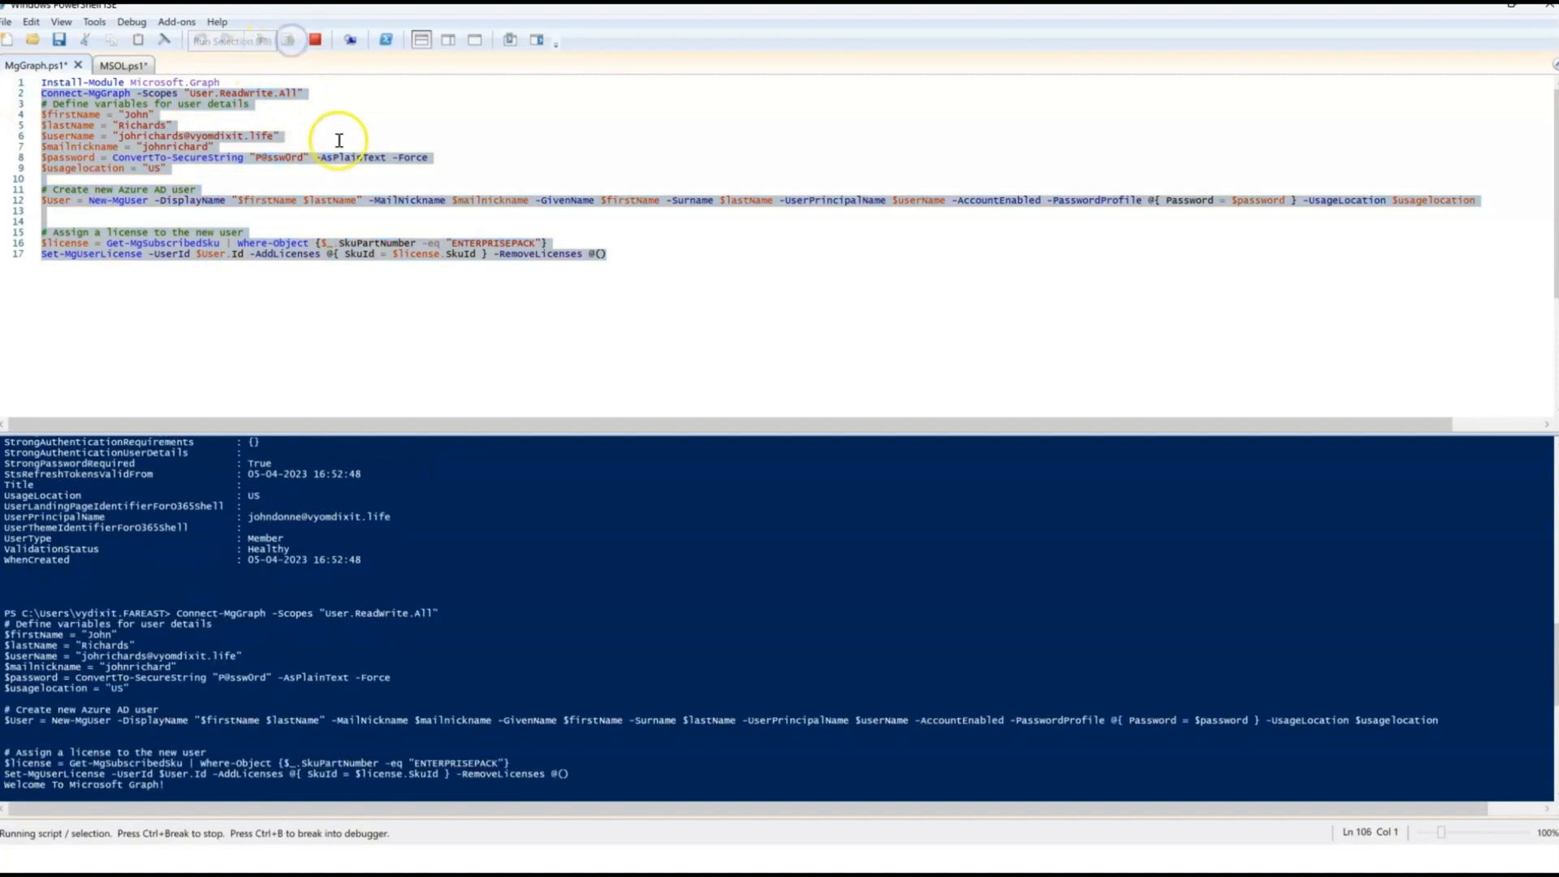